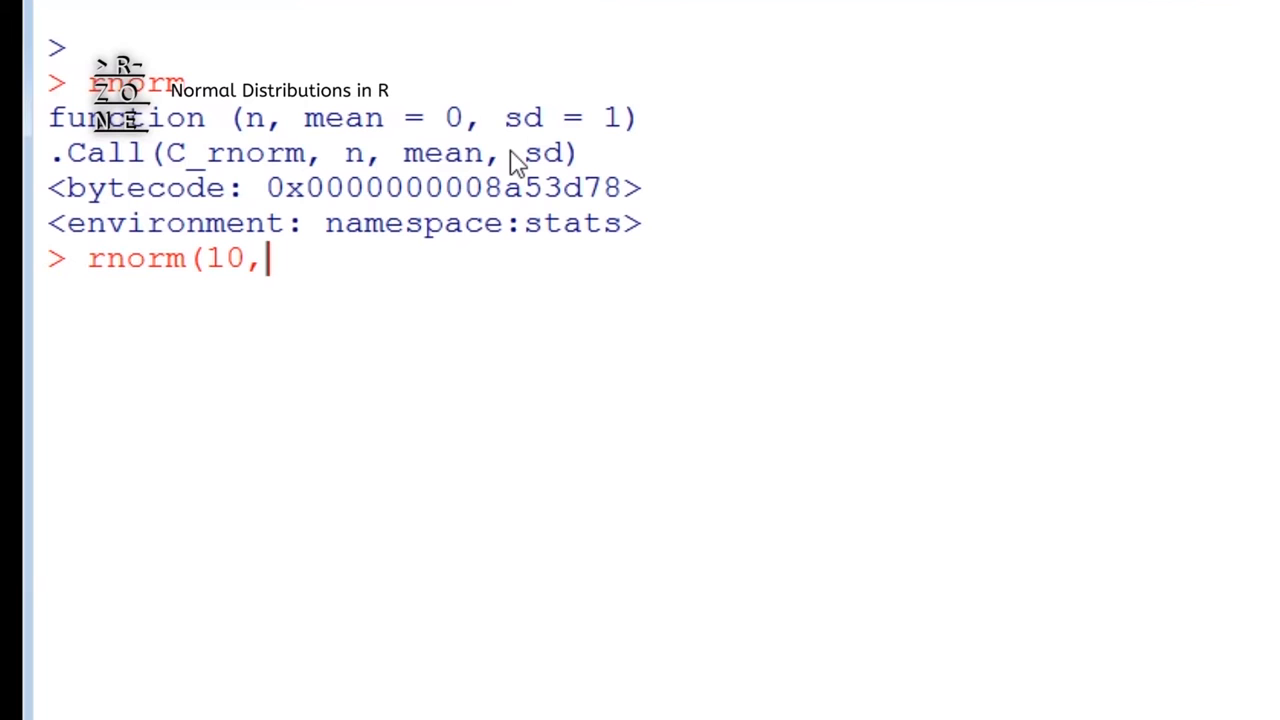
Step: Run rnorm(10,0,1), then pnorm and qnorm(.05) calls for the standard normal distribution
text(0,1))
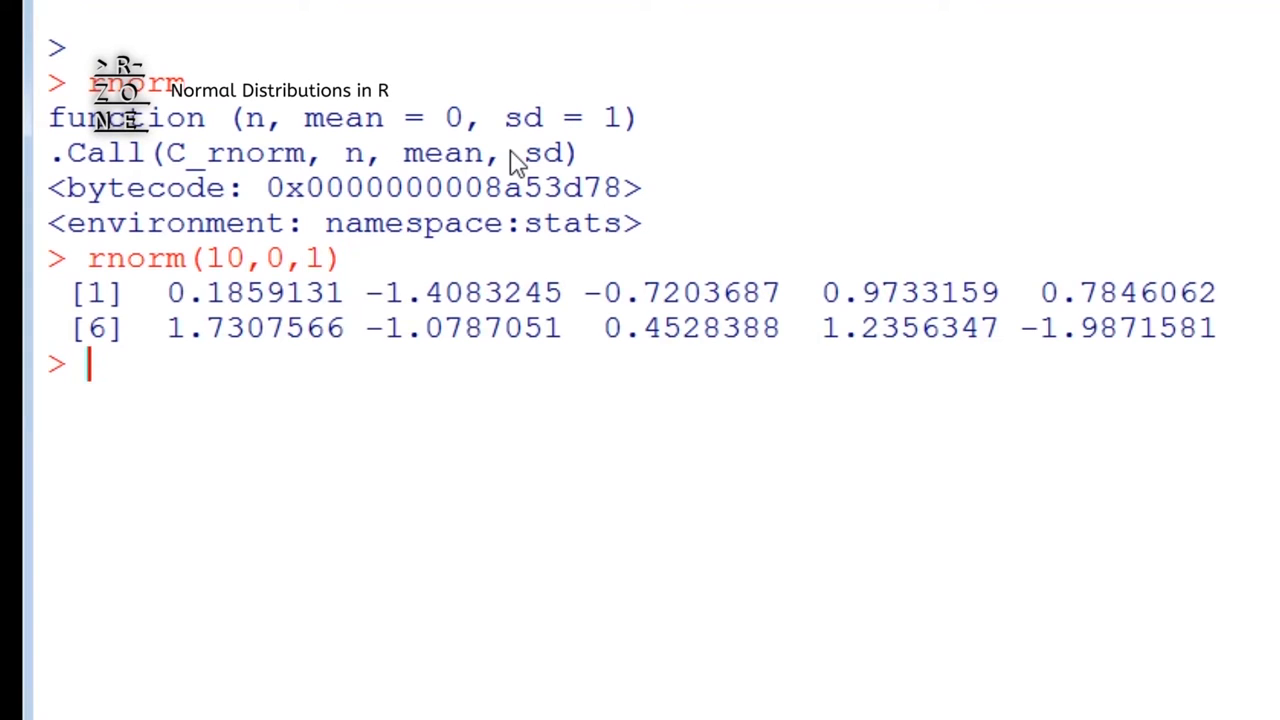
text(rnorm)
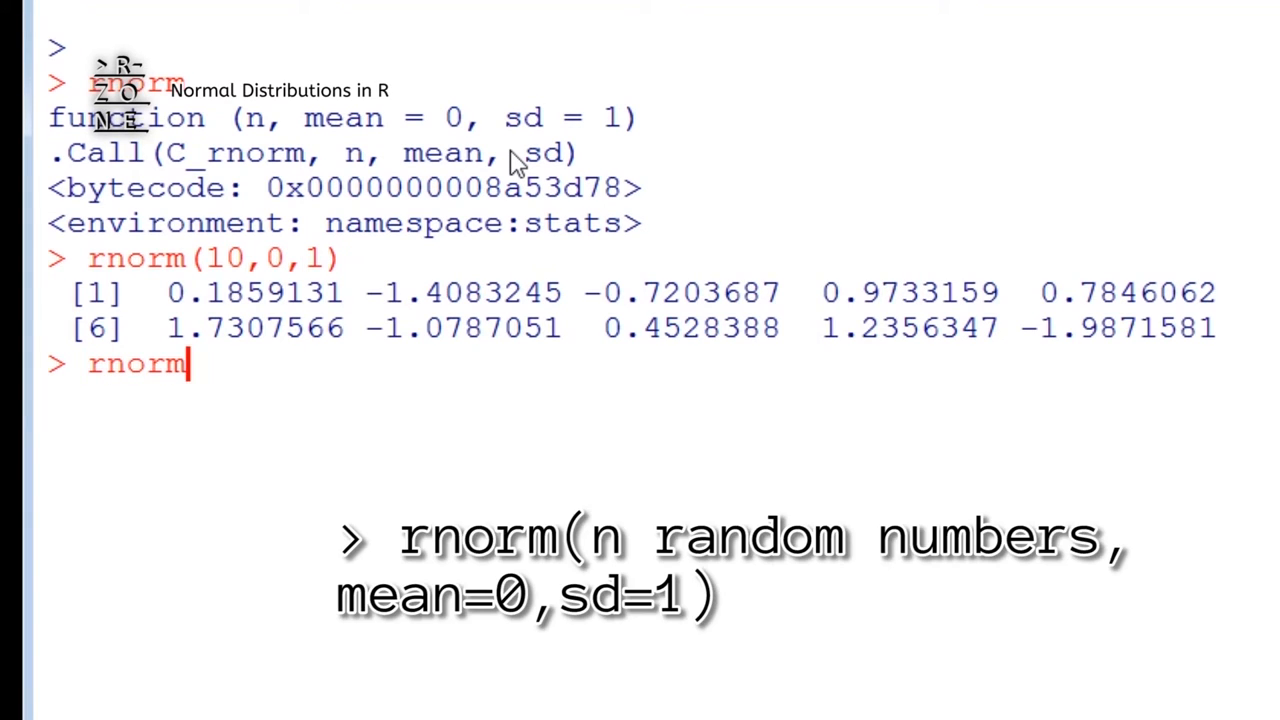
text((10))
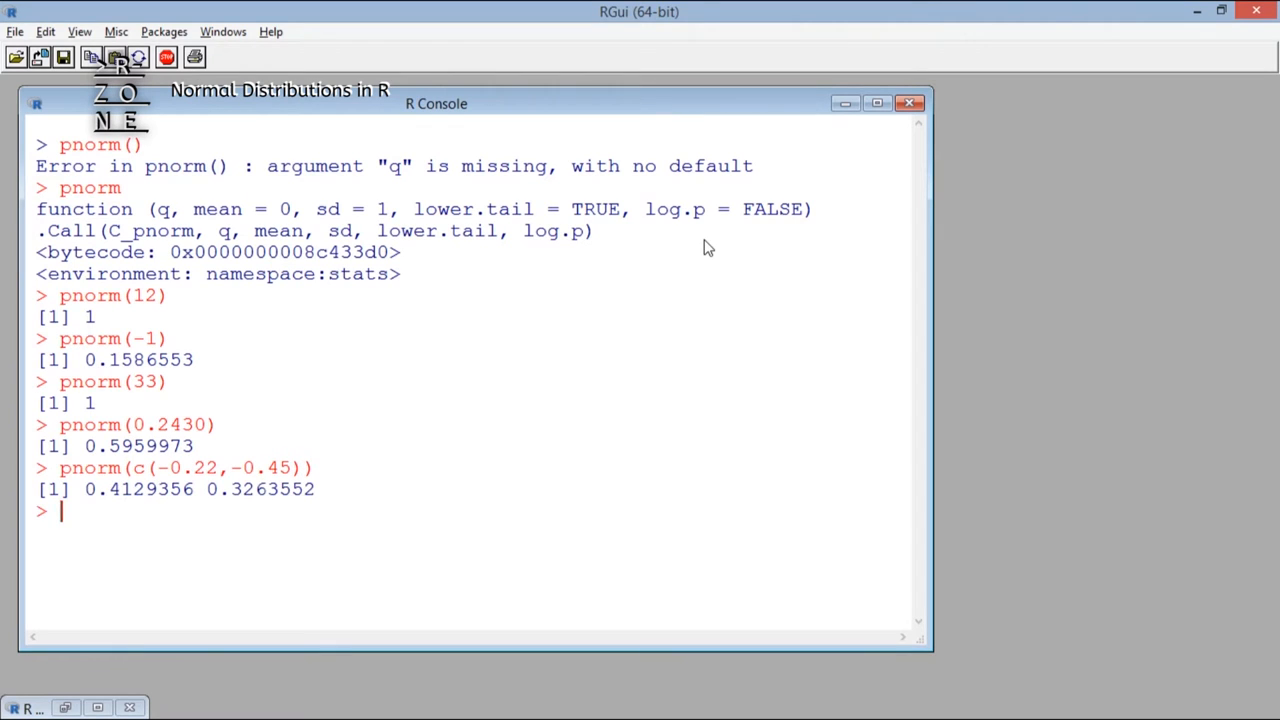
text(pnorm)
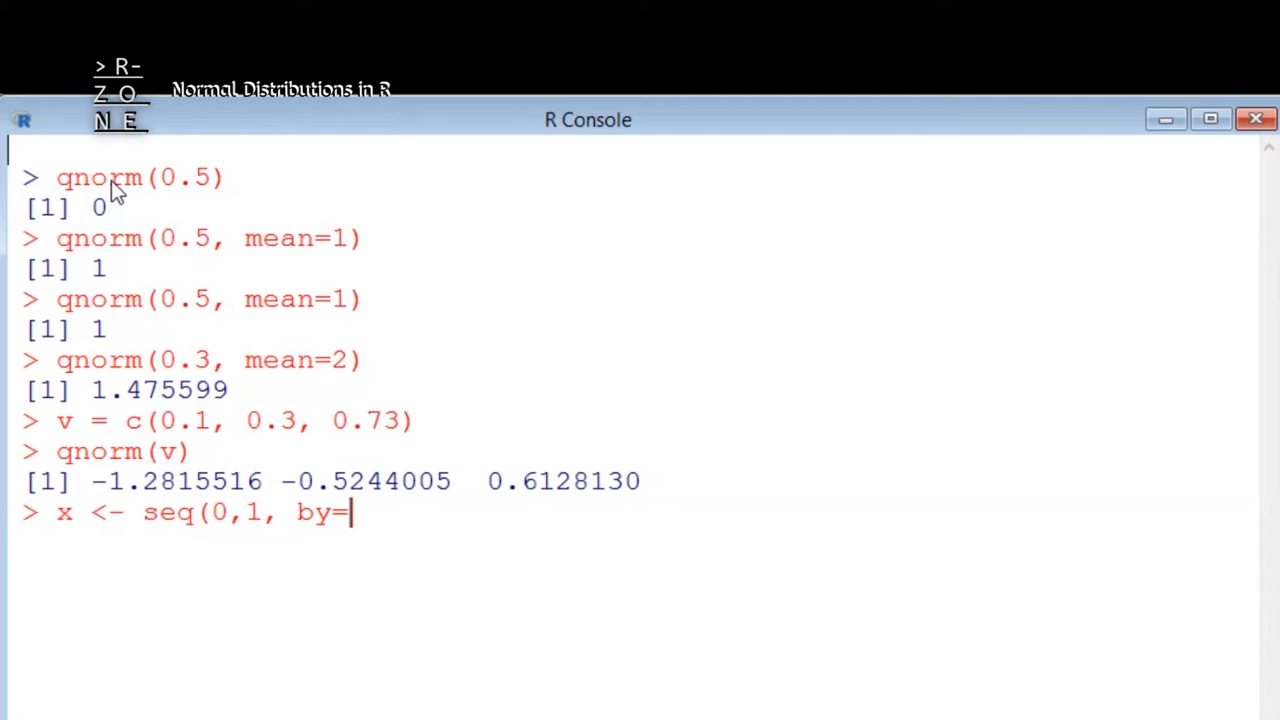
text(.05))
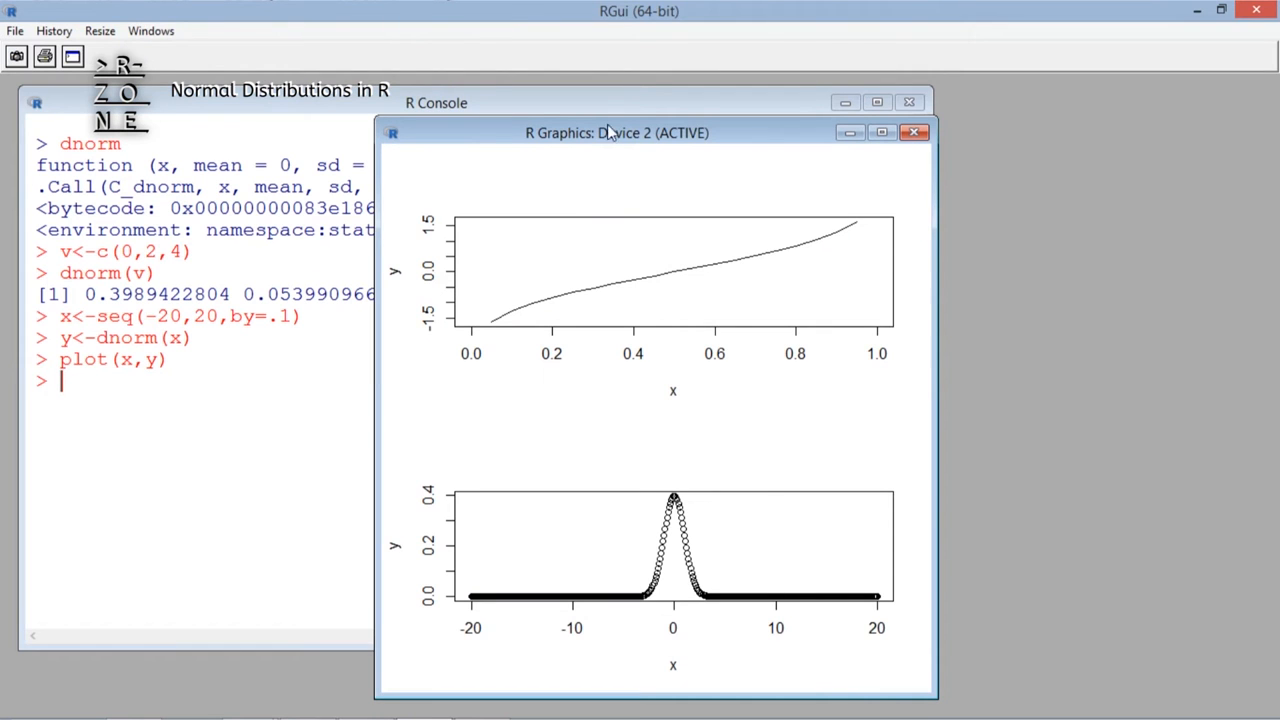
drag(616, 132, 744, 110)
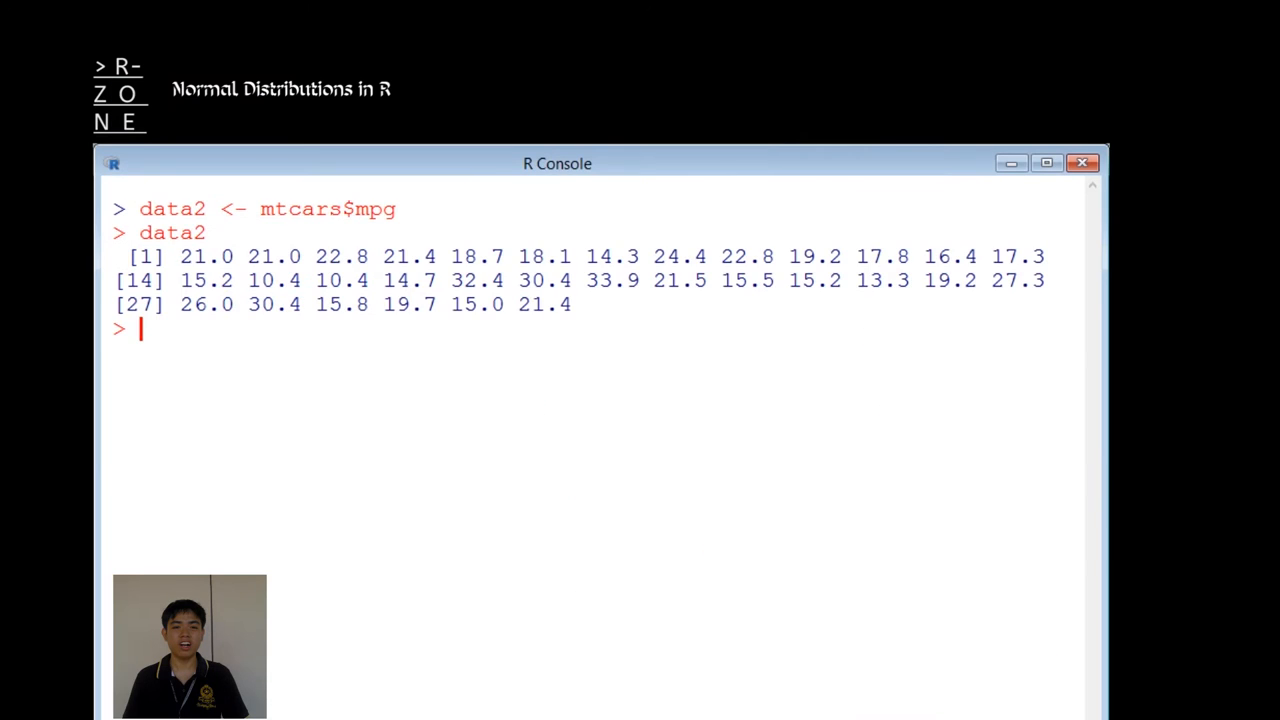
Step: Simulate data2.norm <- rnorm(1000, mean(data2), sd(data2)) and plot its histogram with a density curve
text(data2.norm)
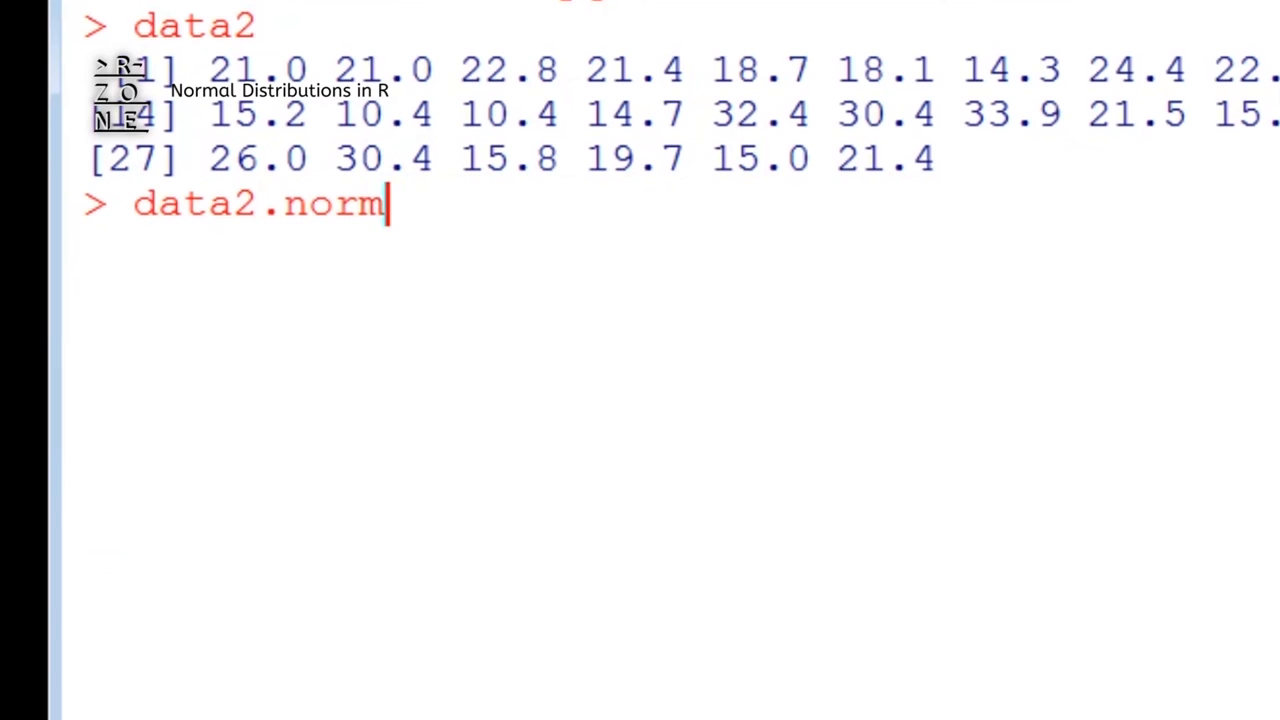
text(<-rnorm(1000,mean(data2), sd(data2)
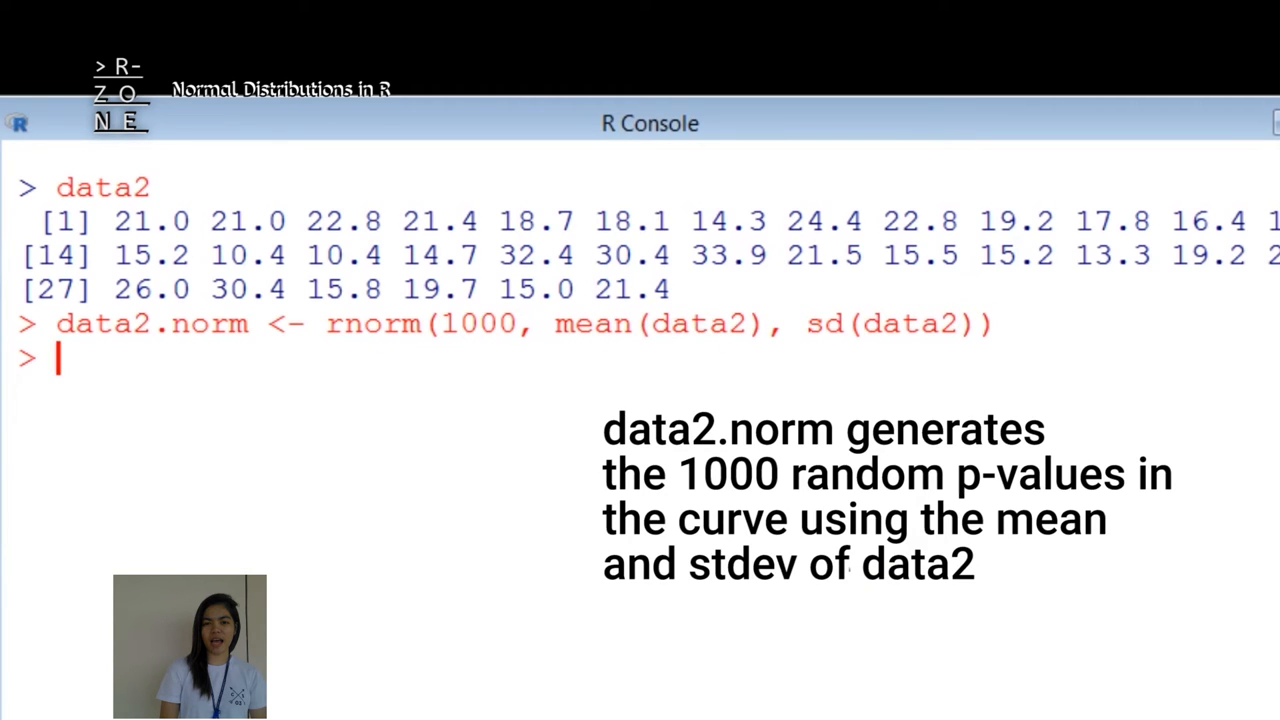
text(hist(data2.norm, freq=F)
text(lines(densi)
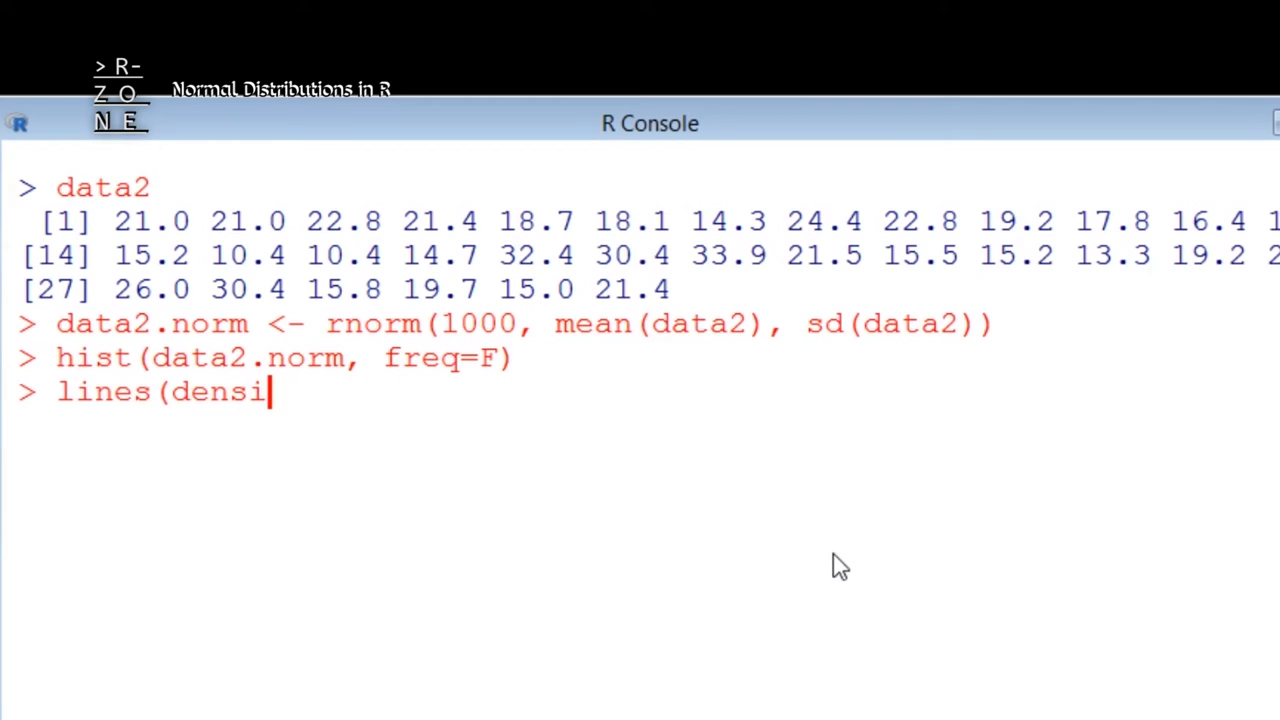
text(ty(data2), lwd)
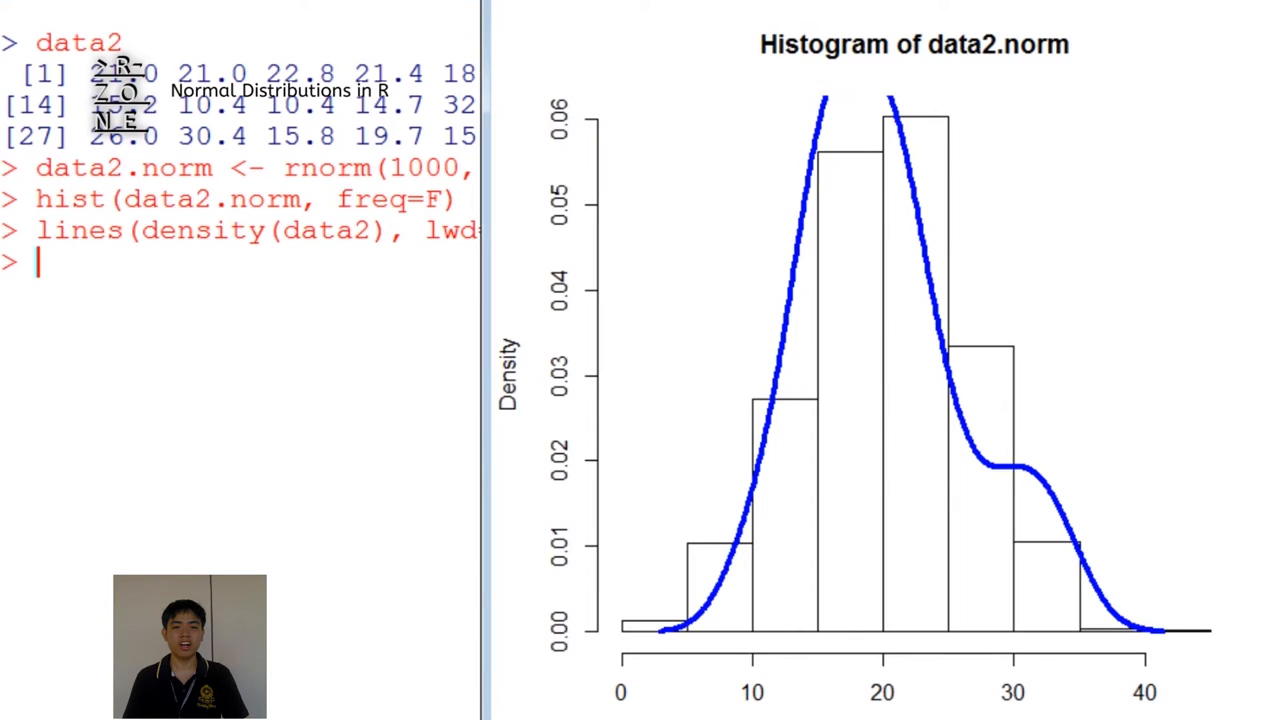
mouse_move(280, 262)
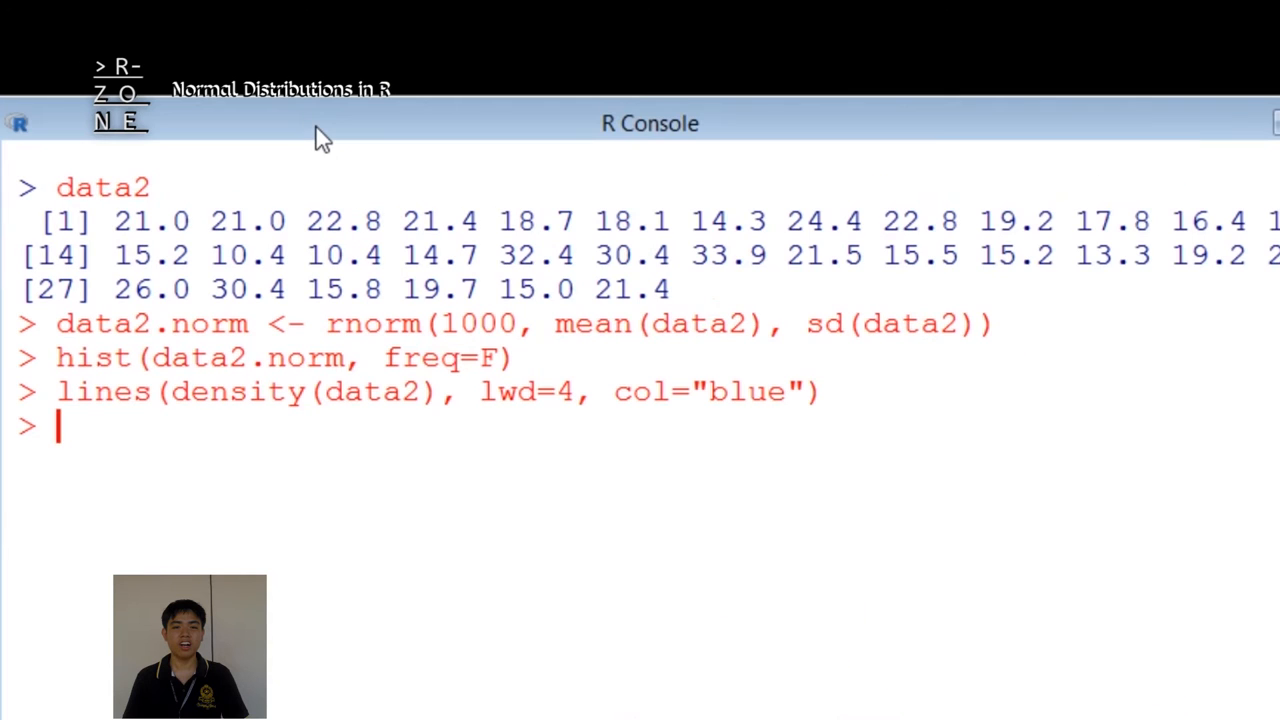
text(hist(data2, freq=F)
text(lines()
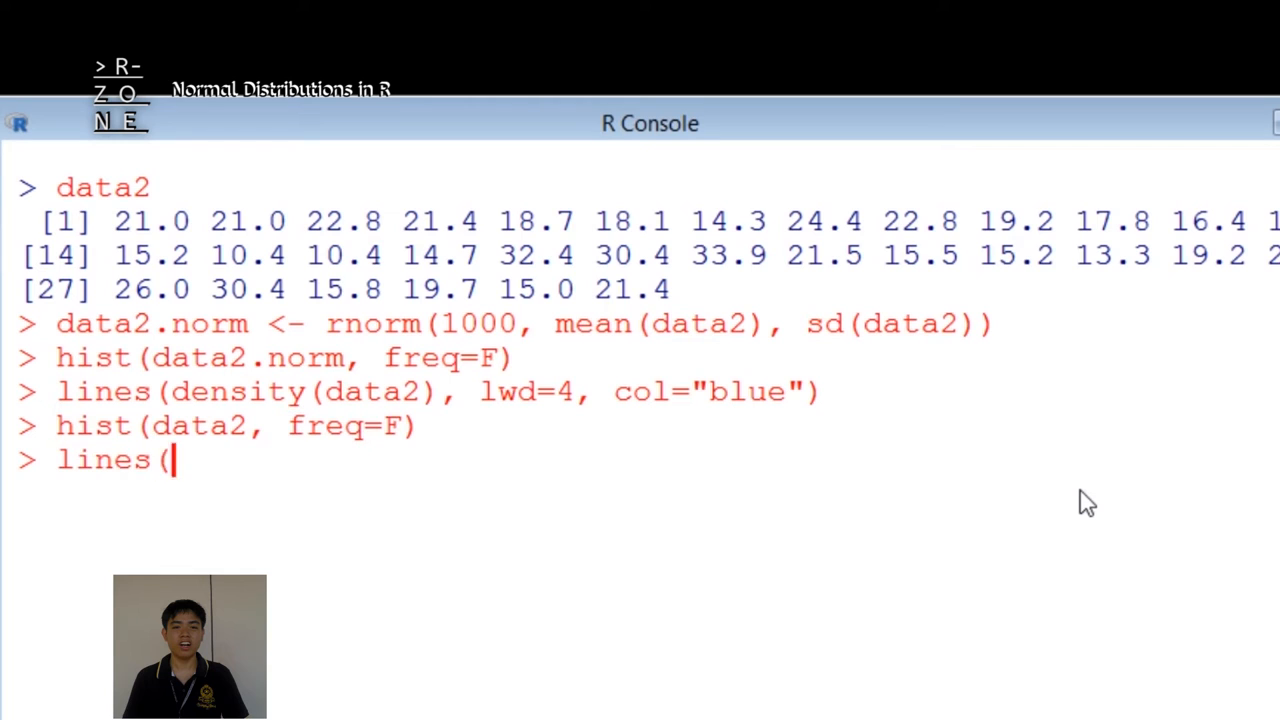
text(density(data2.norm),)
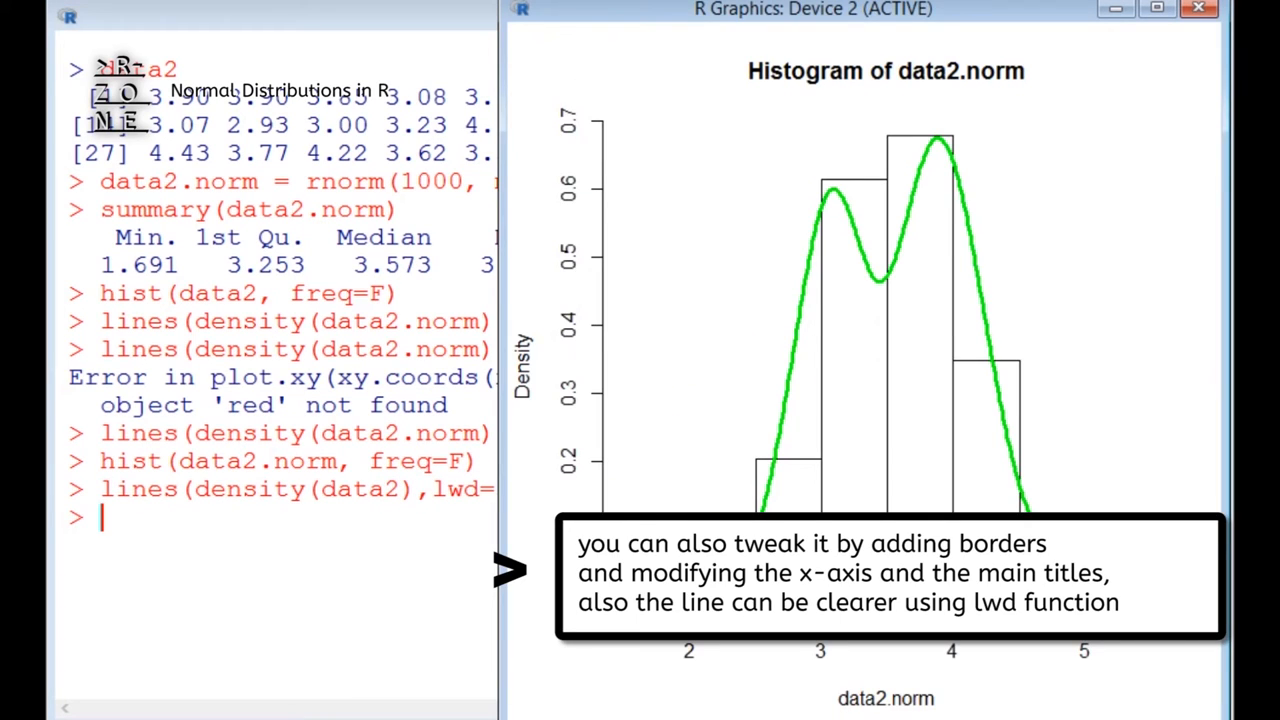
mouse_move(746, 656)
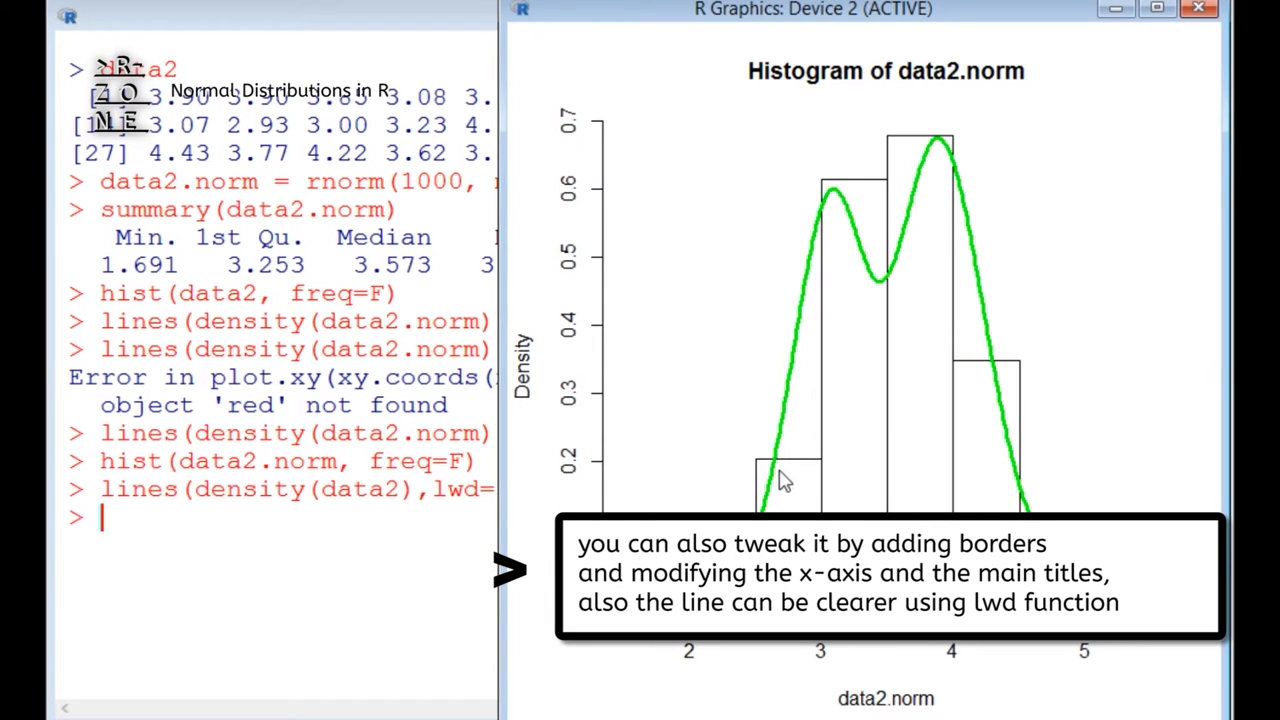
mouse_move(1036, 450)
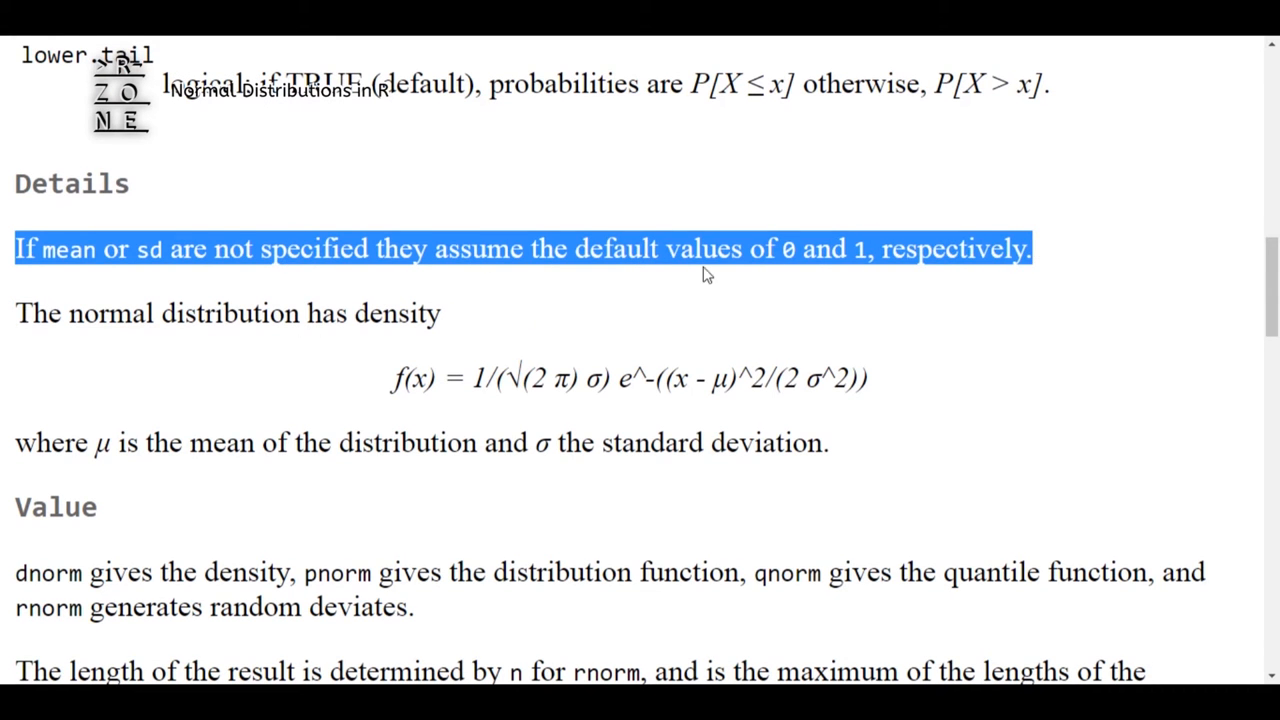
scroll(down, 3)
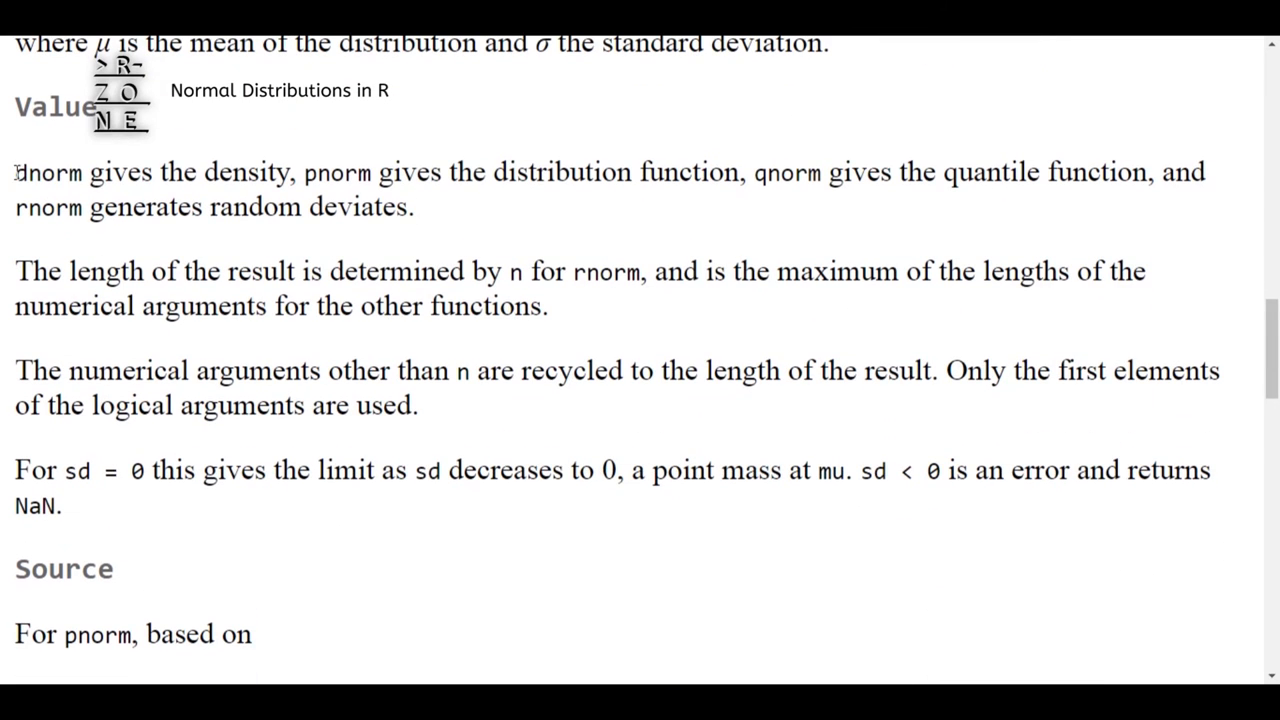
drag(16, 172, 748, 172)
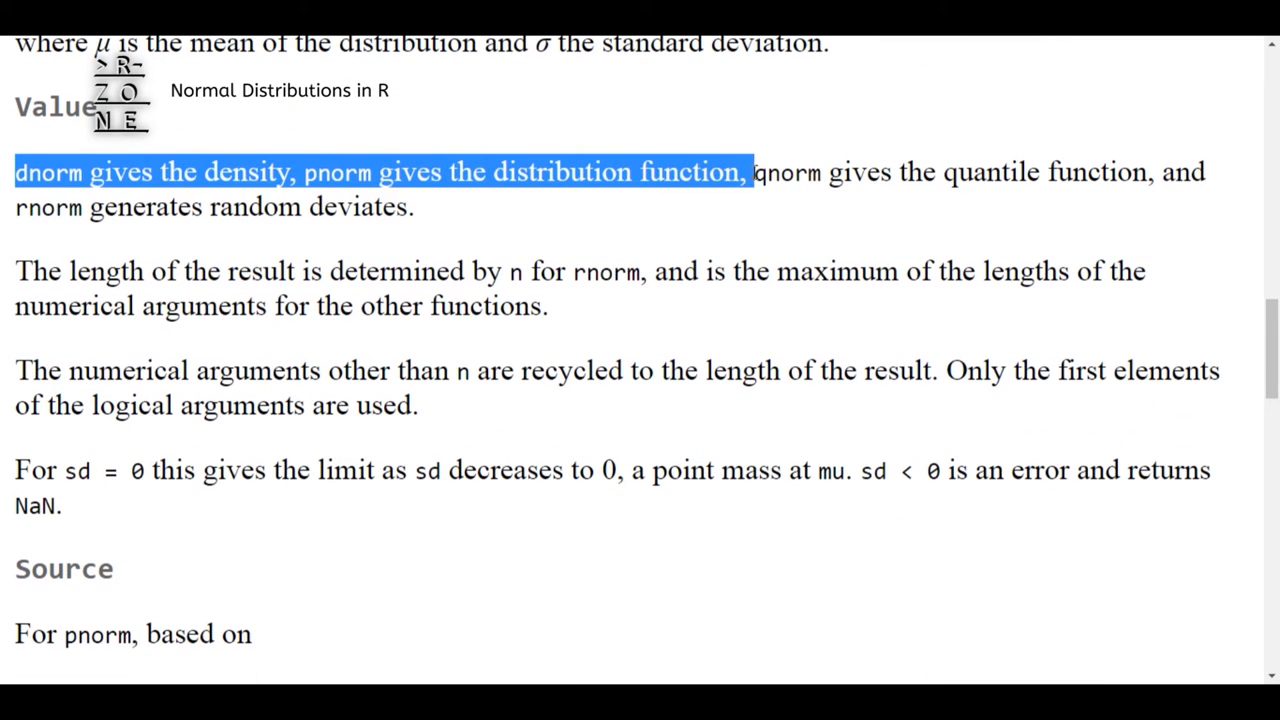
drag(756, 172, 1100, 172)
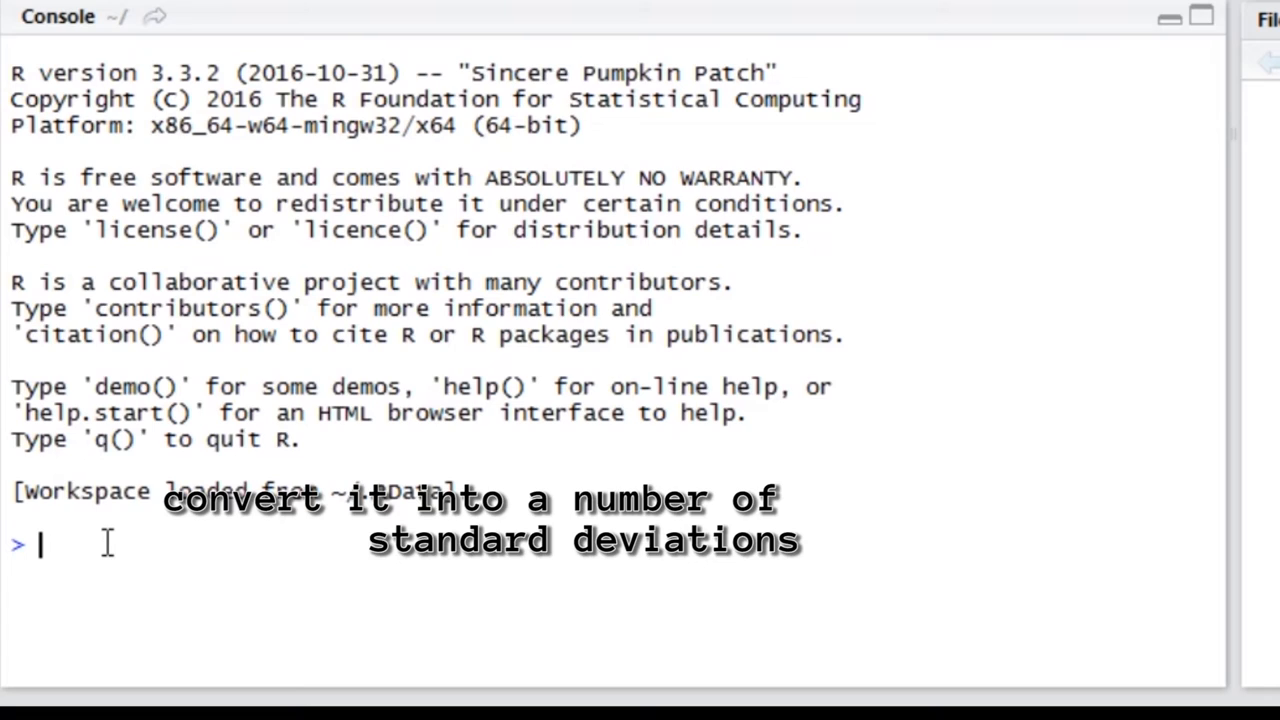
Step: Compute z = (160 - 170) / 8 and pnorm(z), giving 0.1056498
text(z = (160 -)
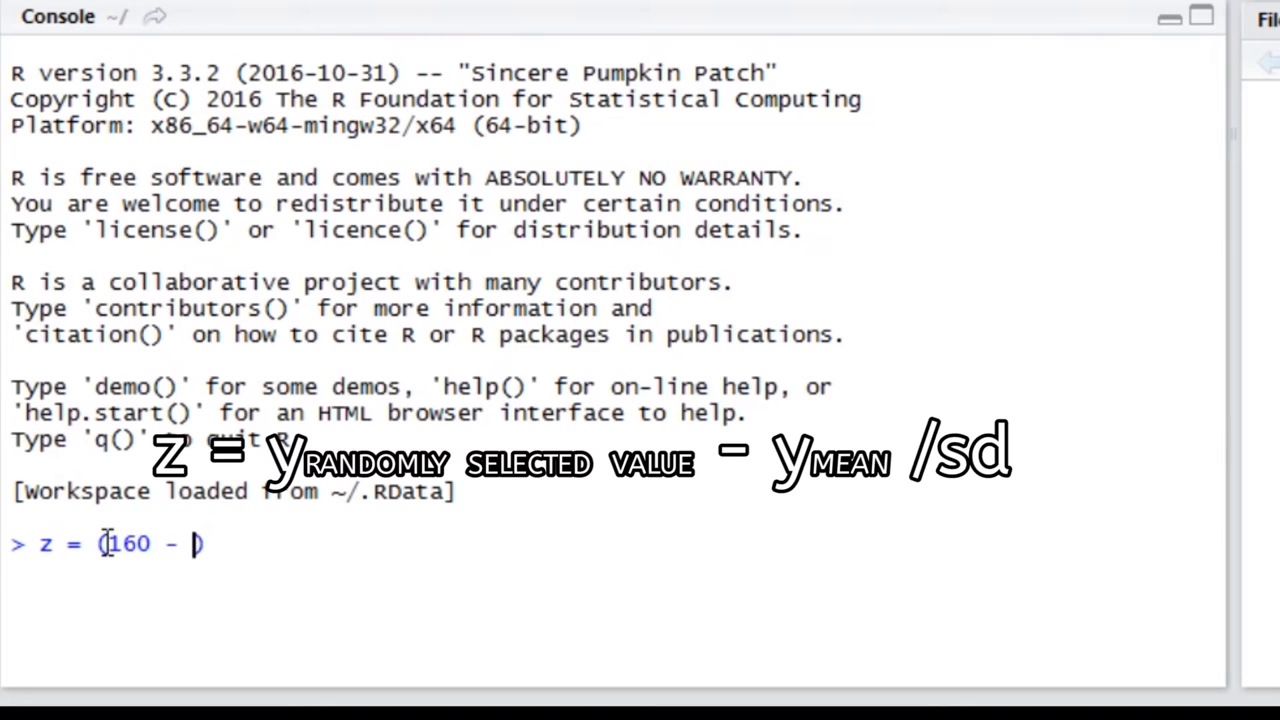
text(170))
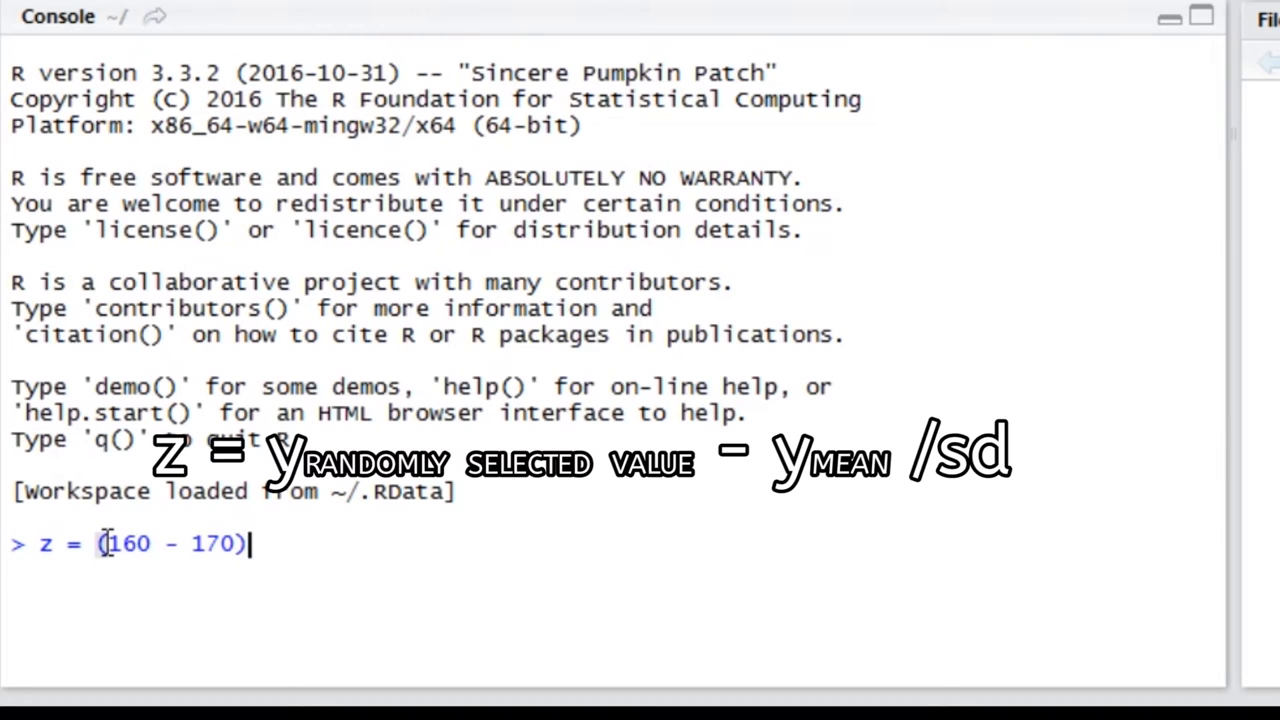
text(/ 8)
text(z)
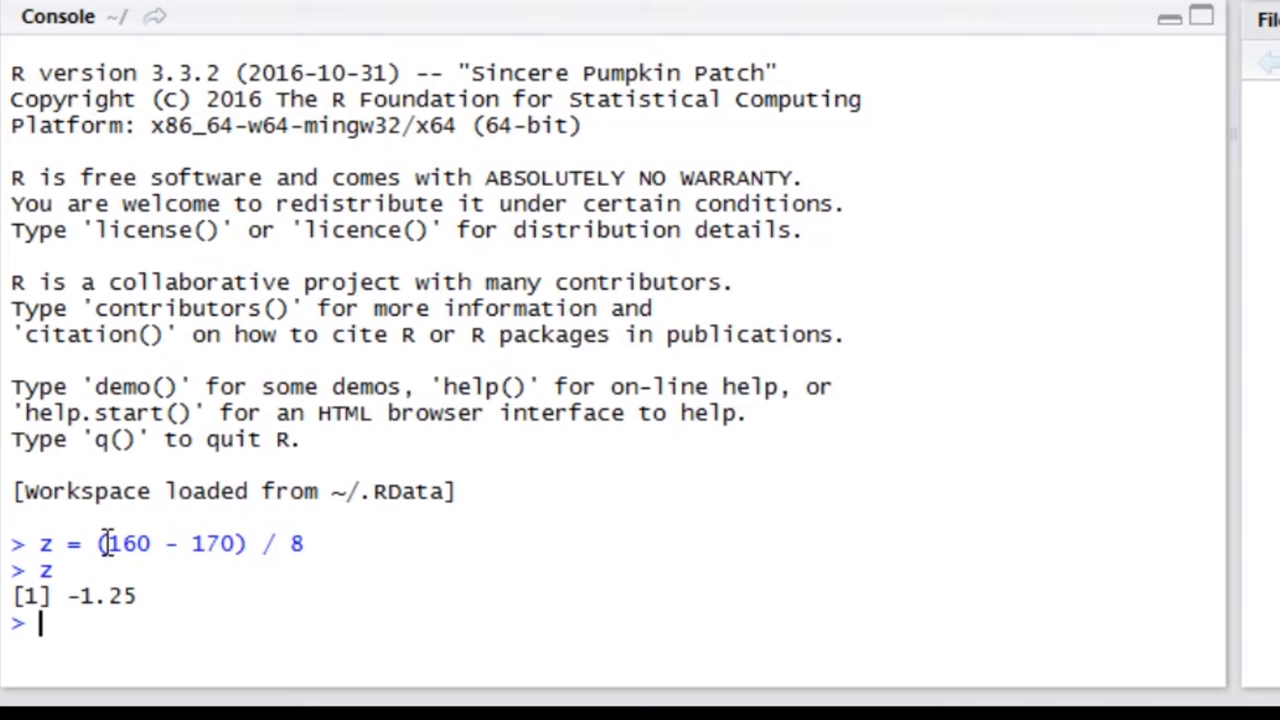
text(pno)
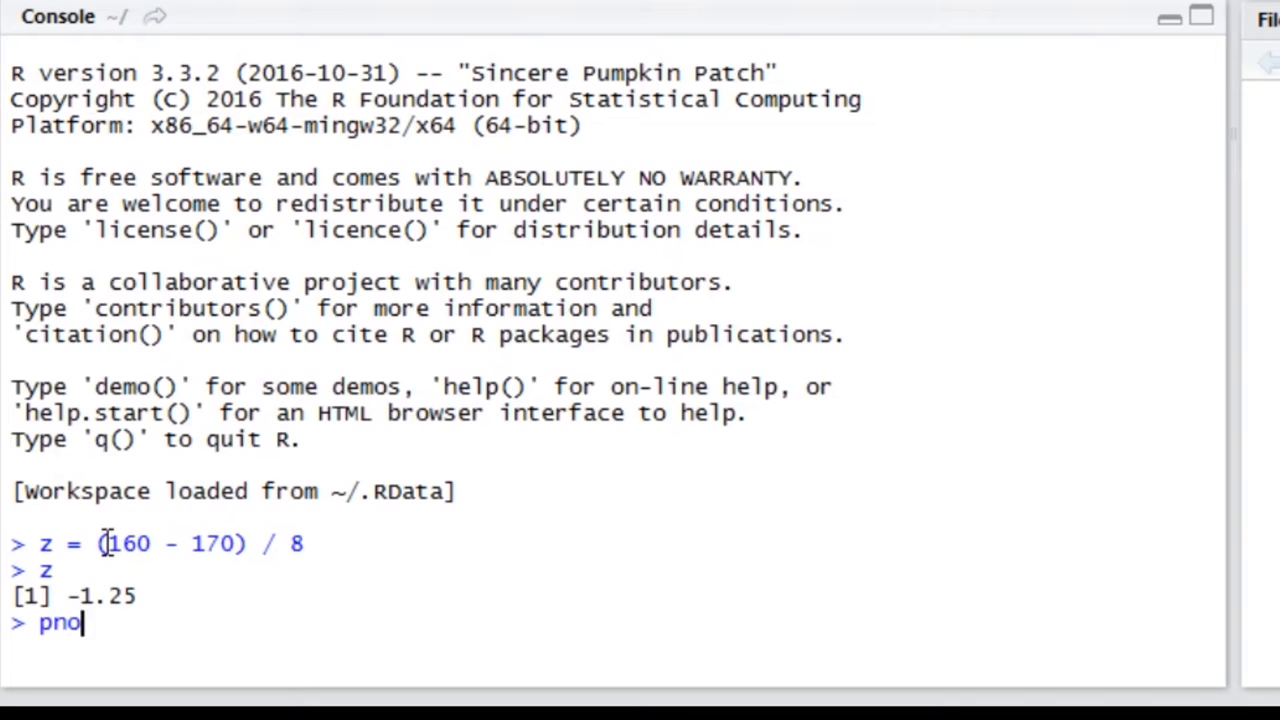
text(rm())
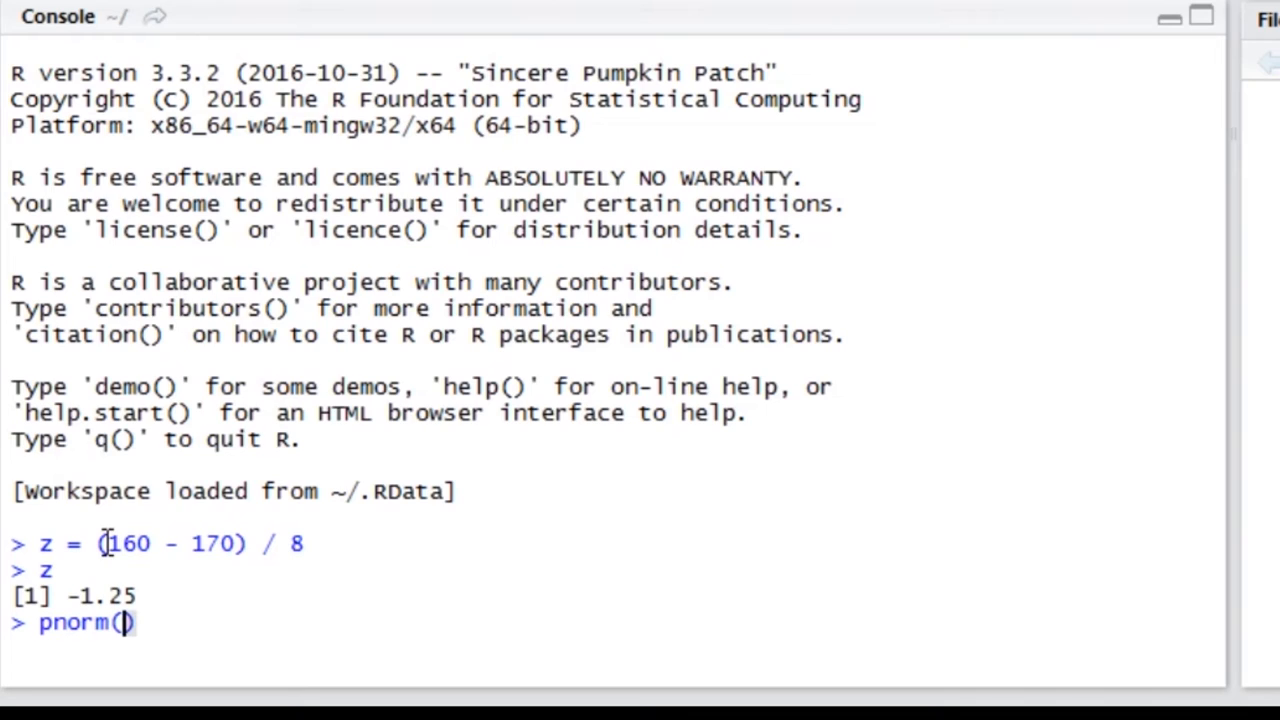
text(z)
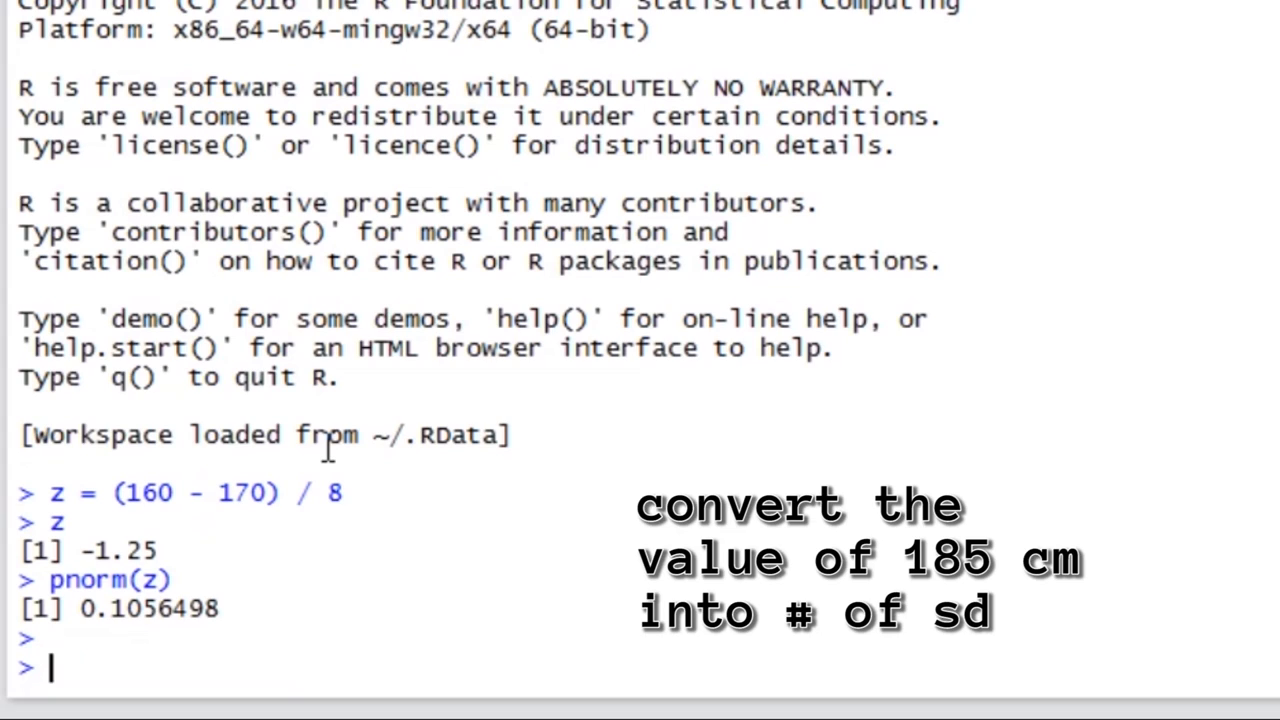
Step: Compute z = (185-170) / 8 and pnorm(z) = 0.9696036, then begin 1 - pnorm(z)
text(z = (18)
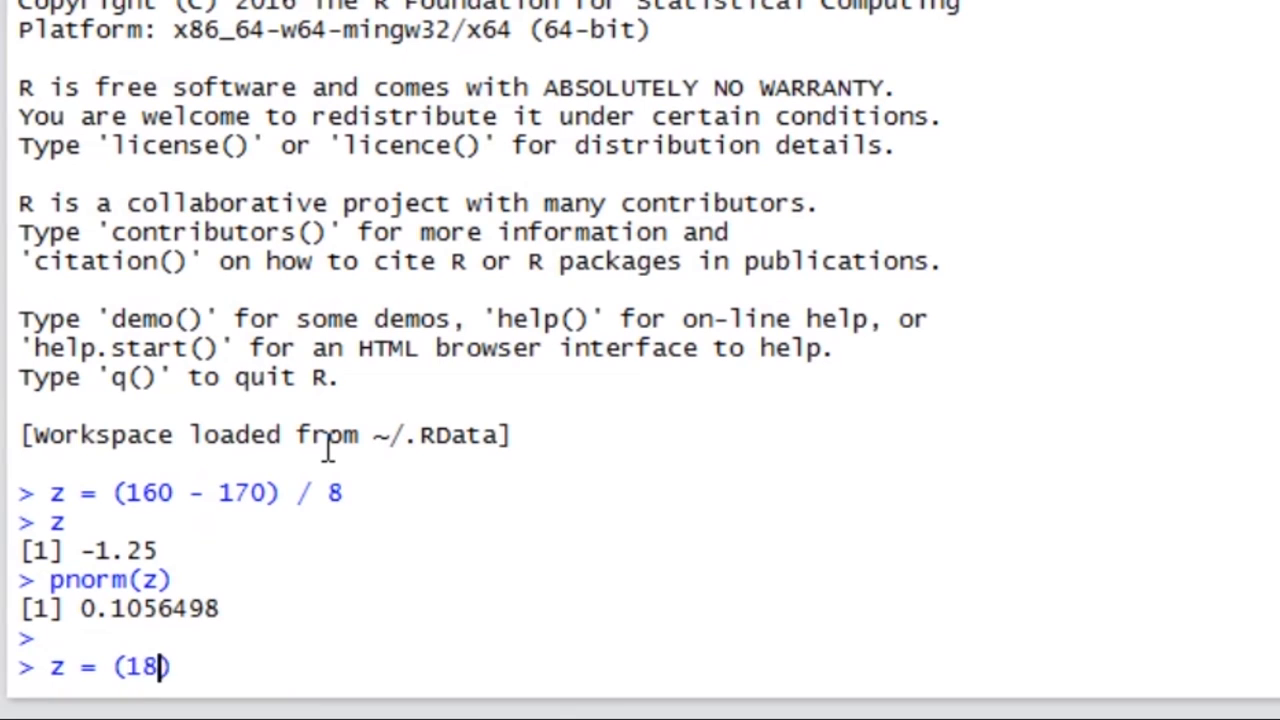
text(5-170) / 8)
text(z)
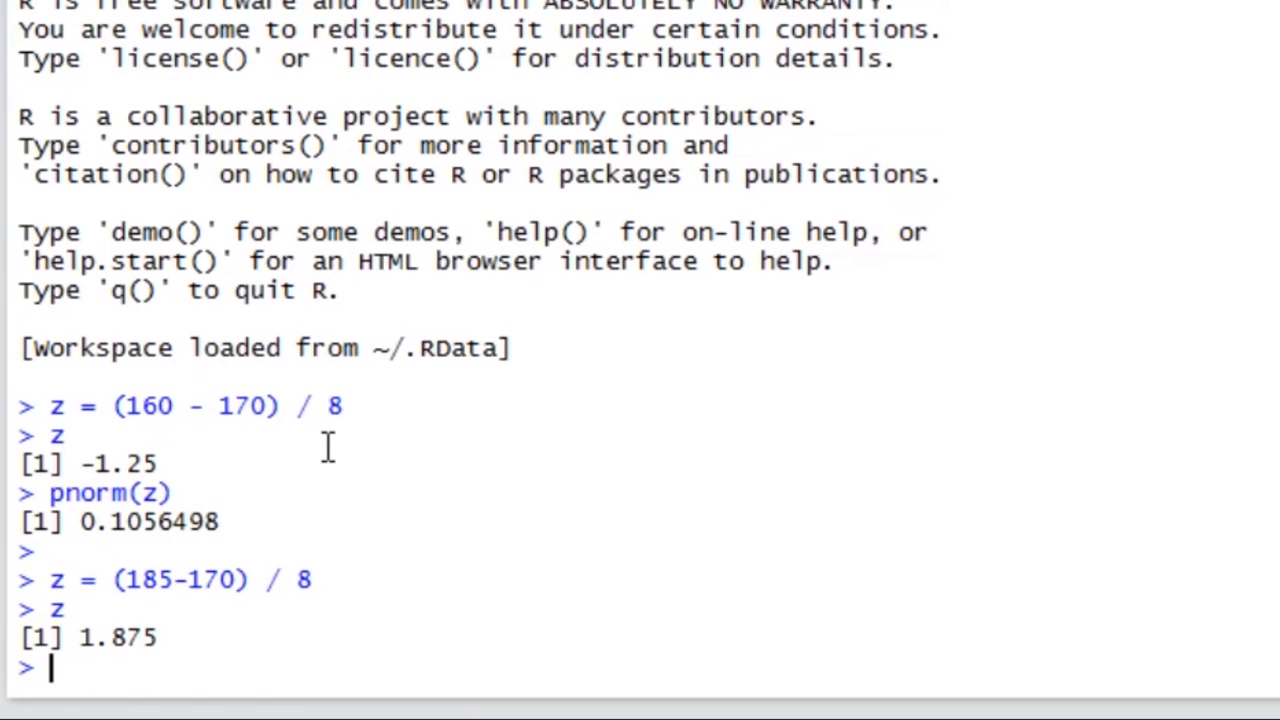
text(pnorm())
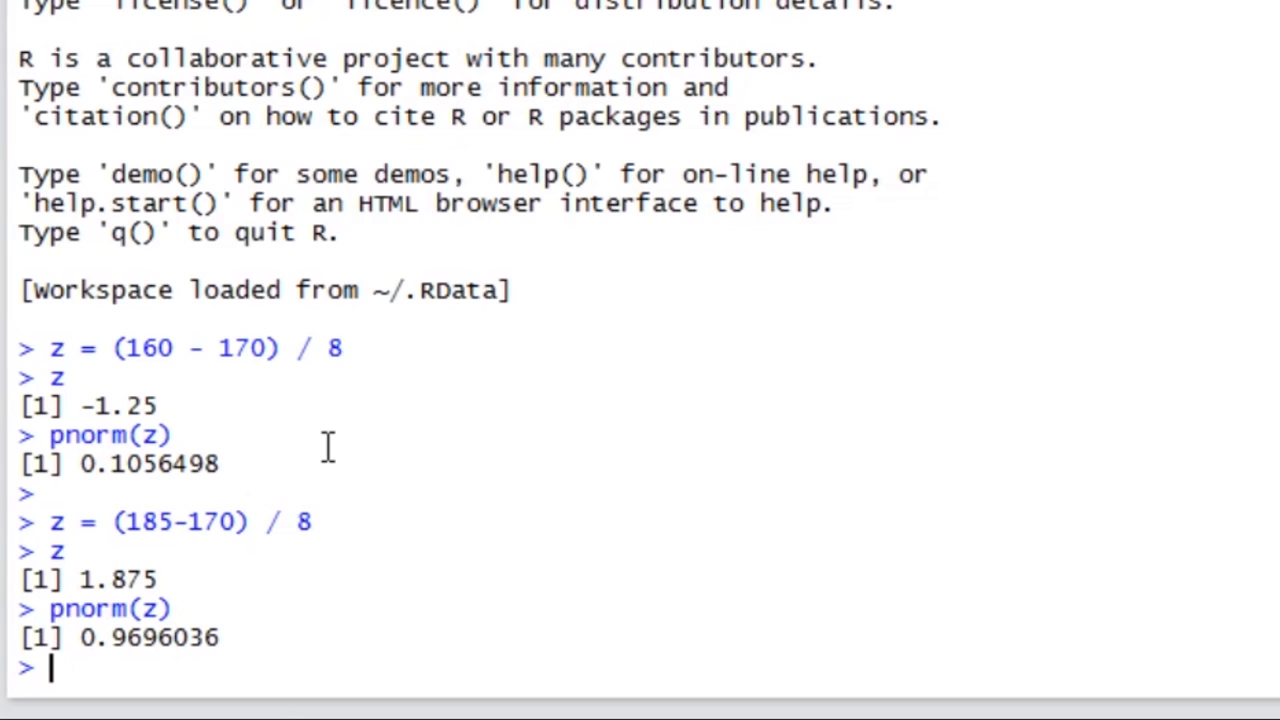
text(1 - pno)
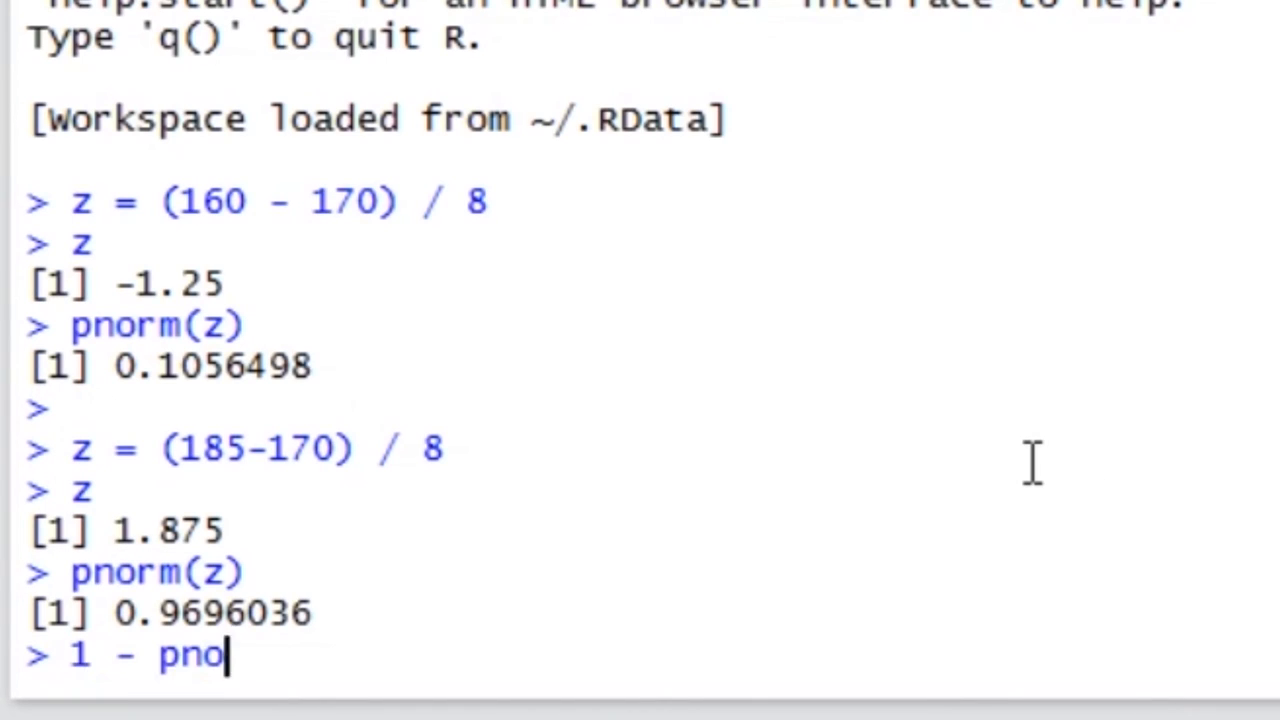
text(rm(z))
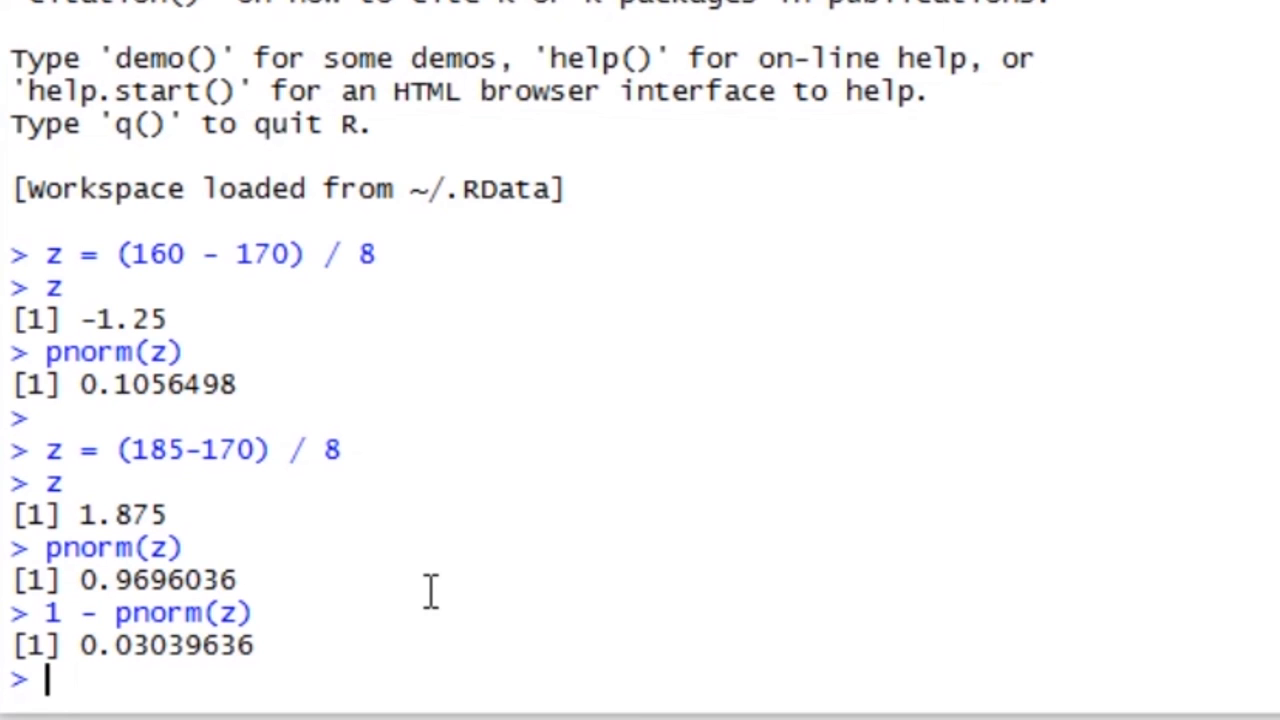
Step: Define z1 = (165-170) / 8 and z2 = (180-170) / 8
text(z1 =)
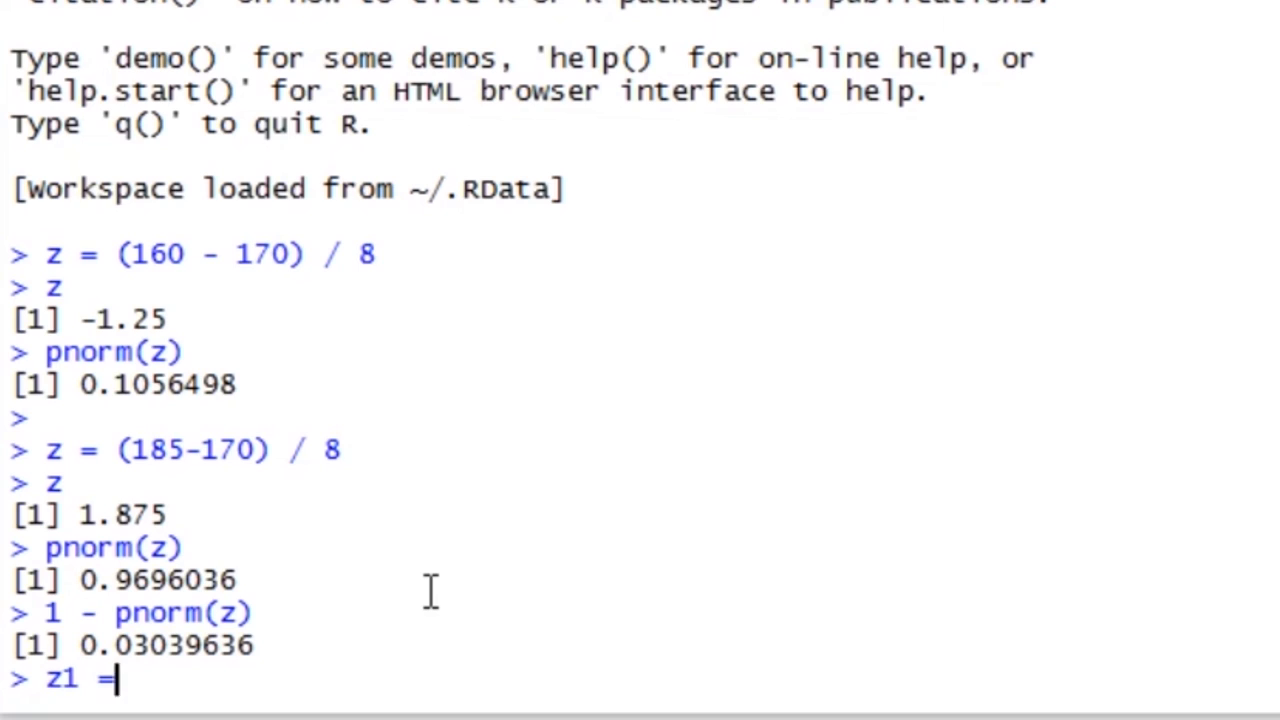
text(165)
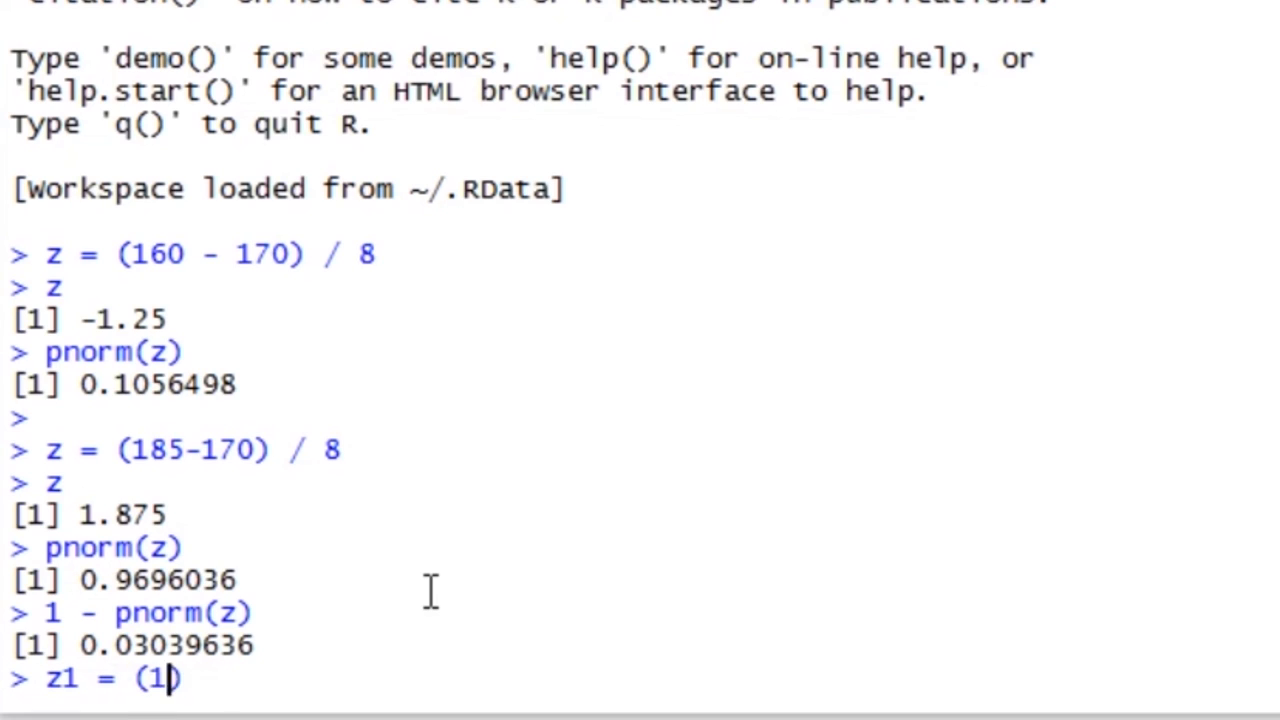
text(65-170))
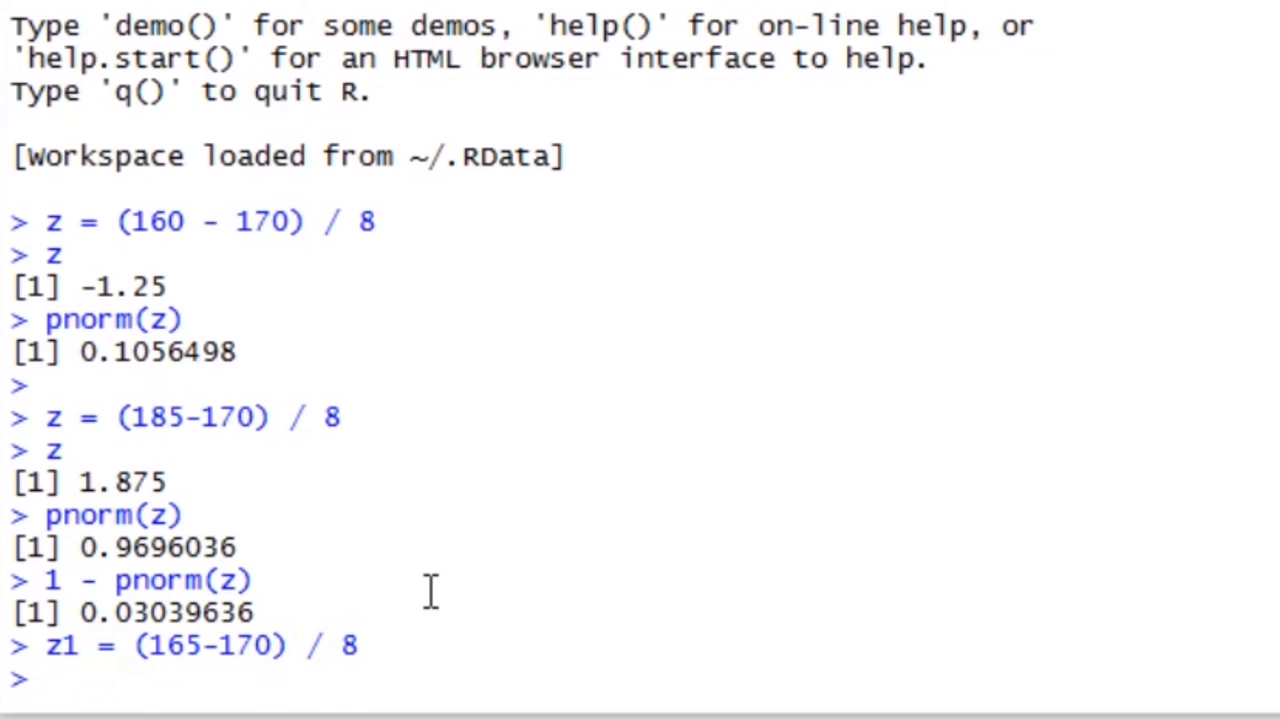
text(z2 = ())
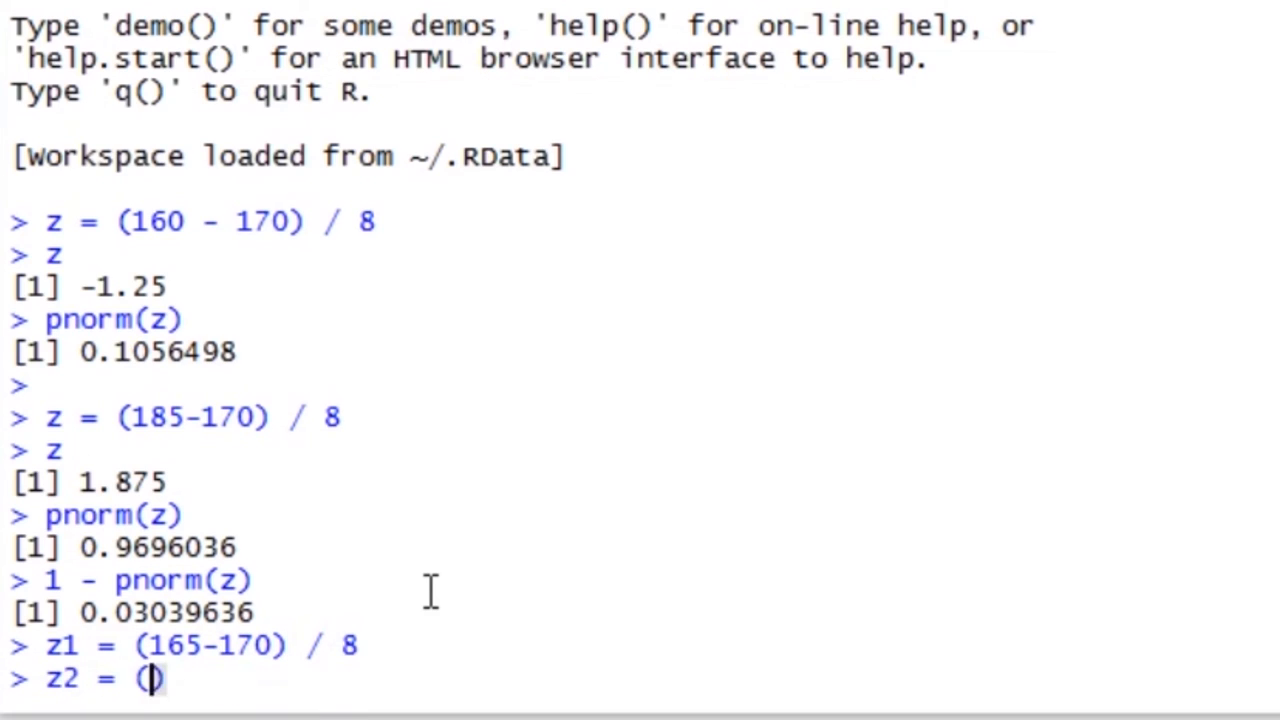
text(180-)
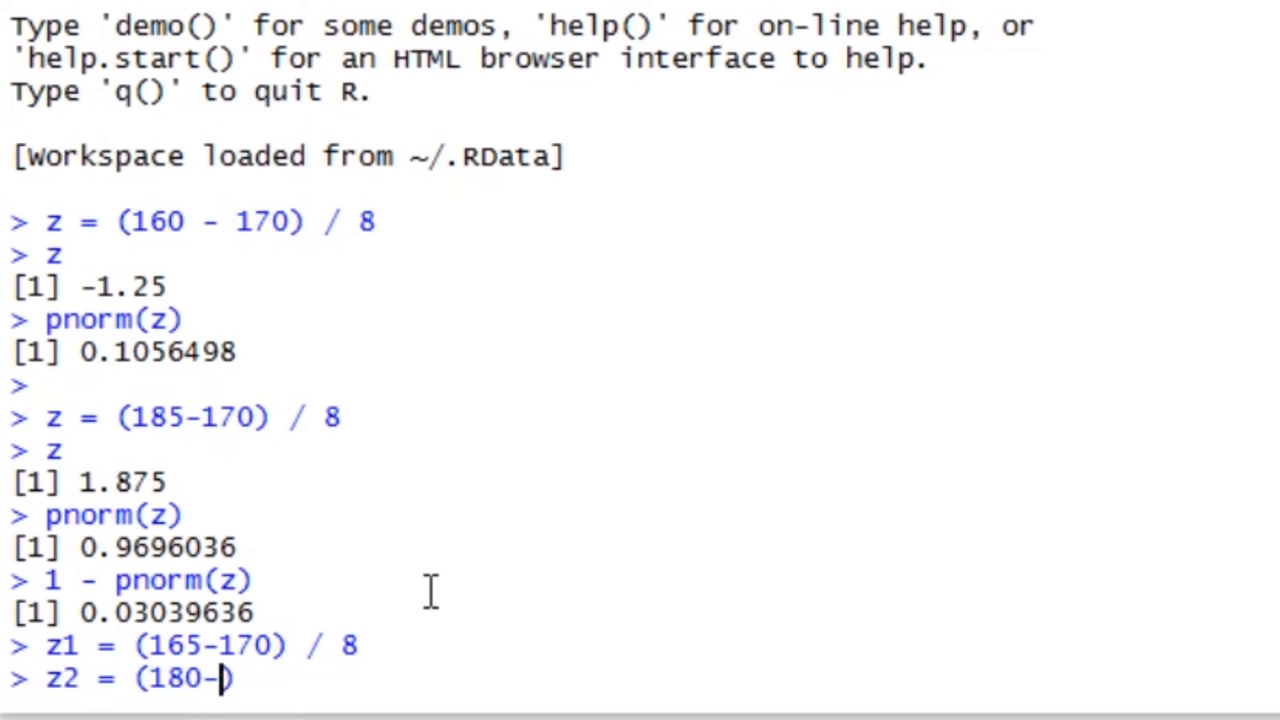
text(170) / 8)
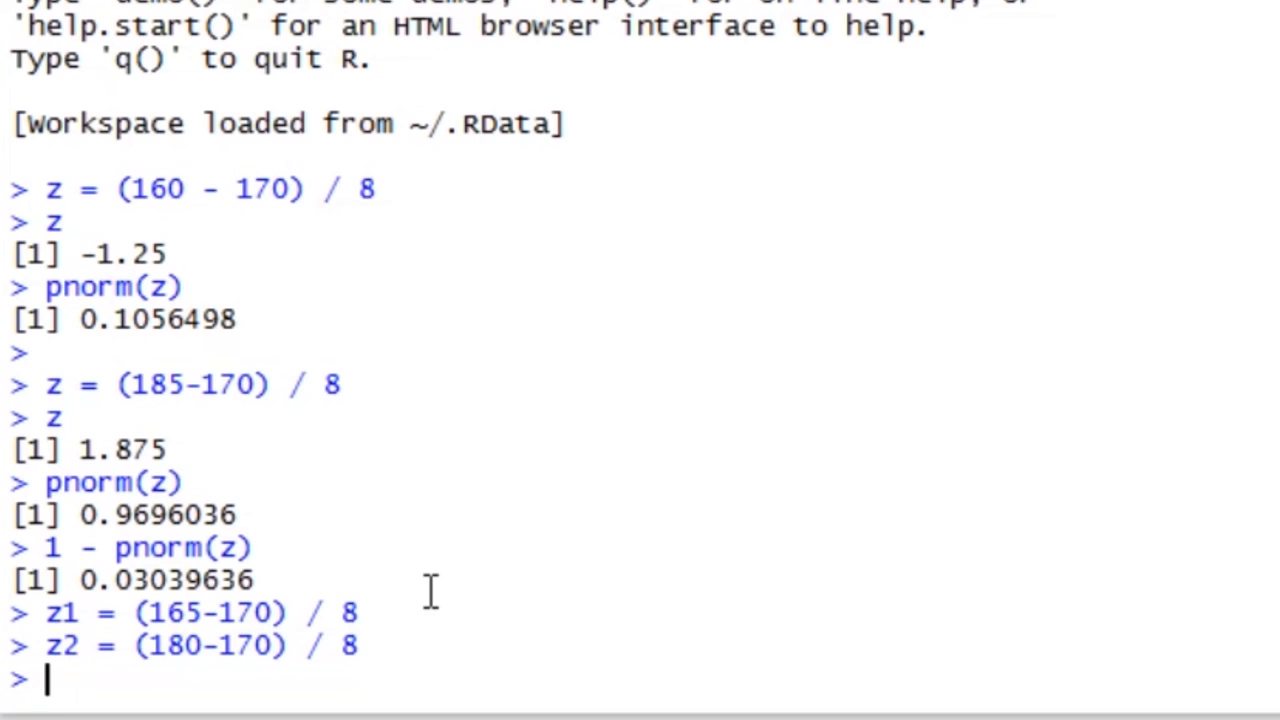
Step: Enter pnorm(z2) - pnorm(z1) for the probability between 165 and 180 cm
text(pnorm)
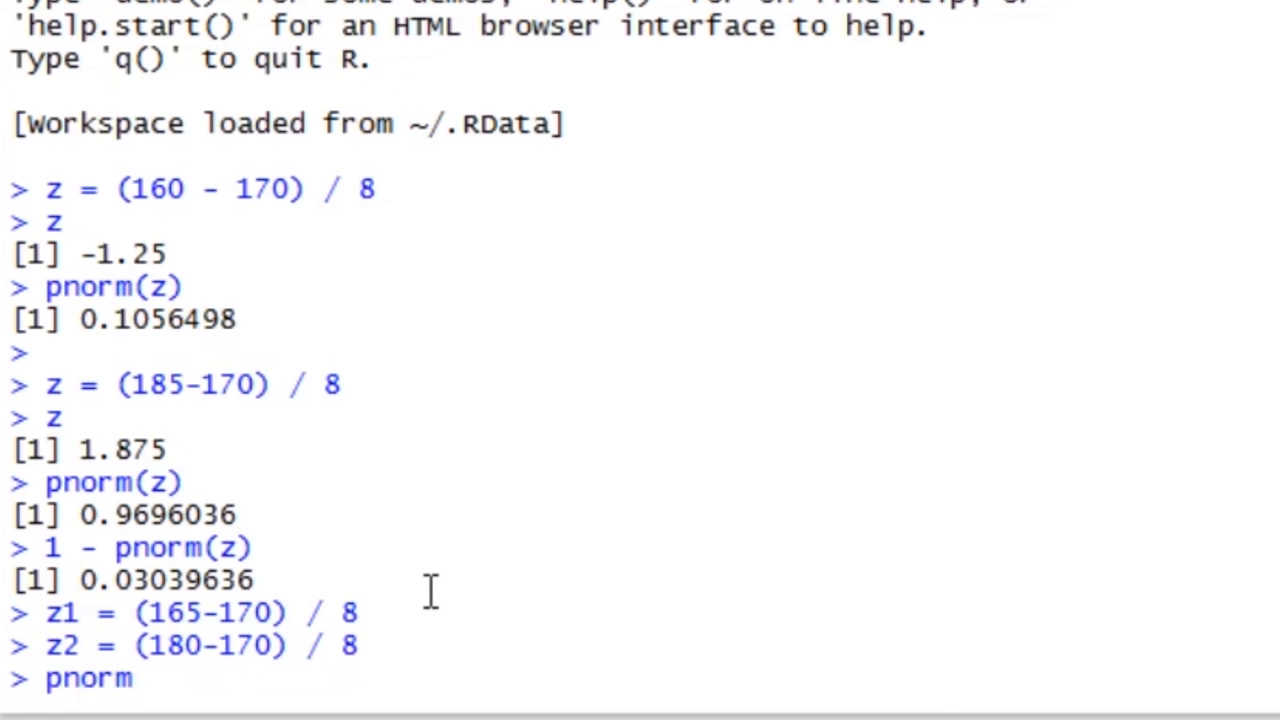
text(())
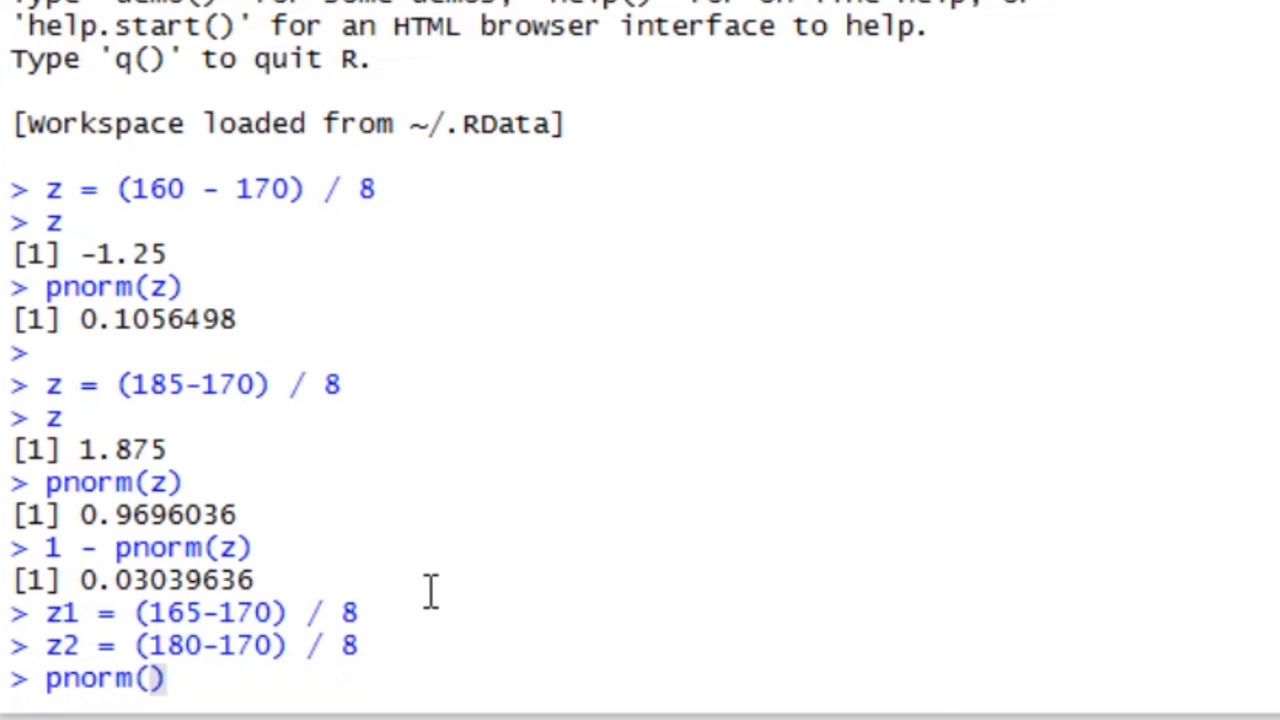
text(z2)
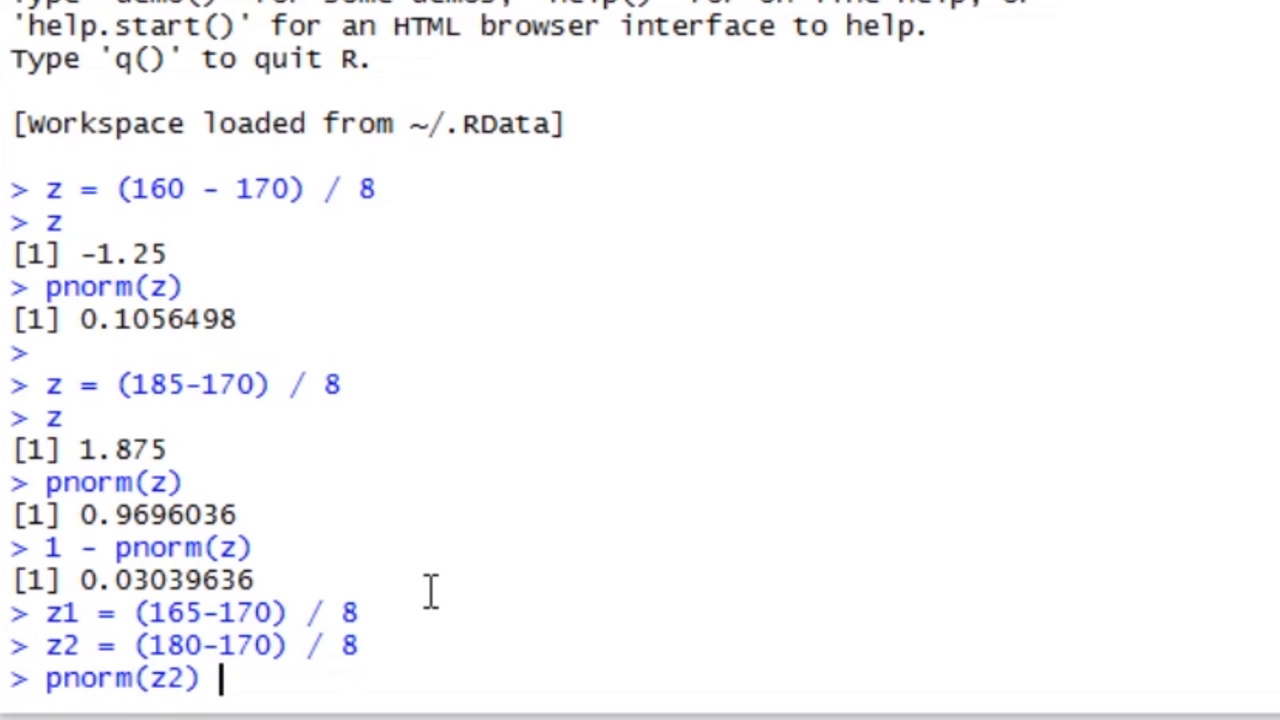
text(- p)
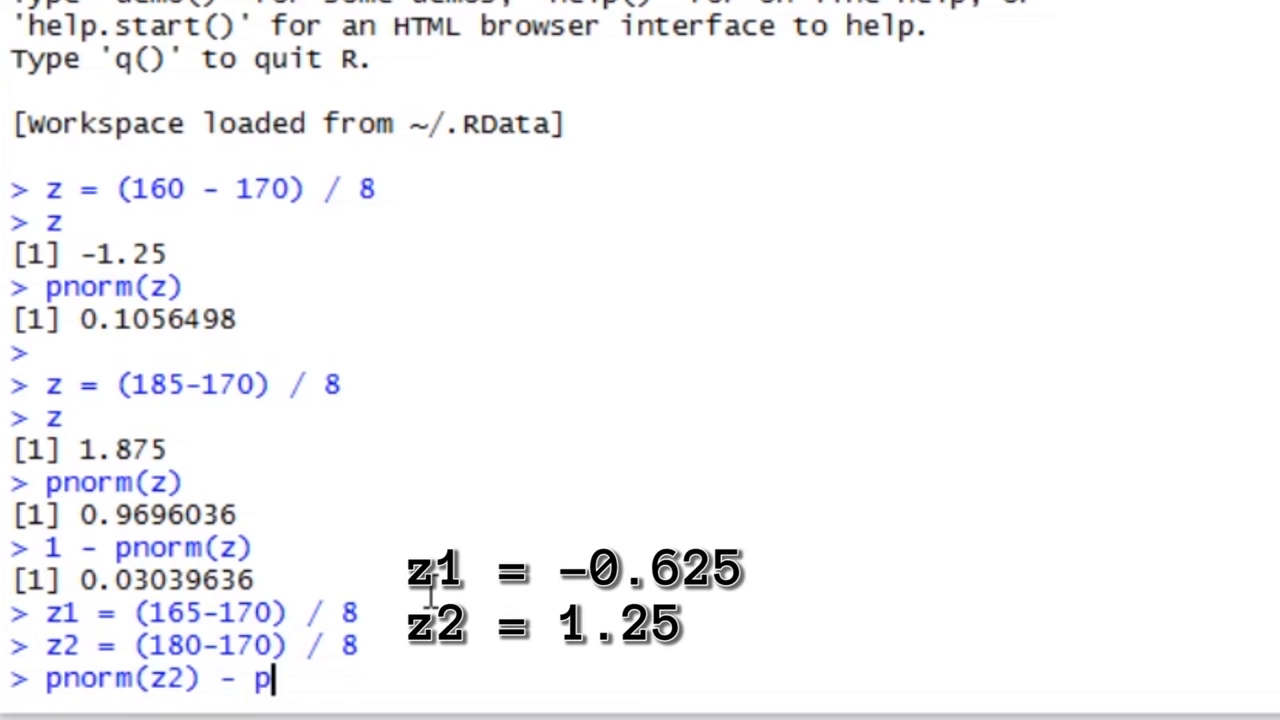
text(norm(z1))
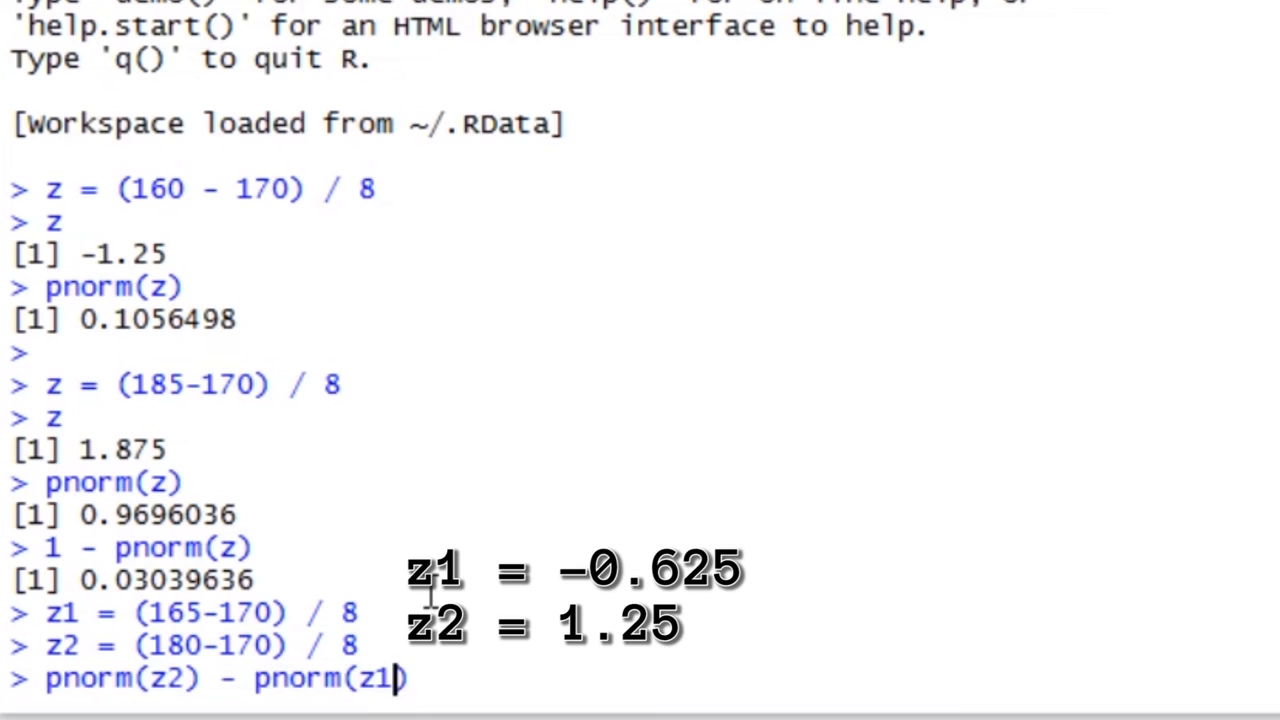